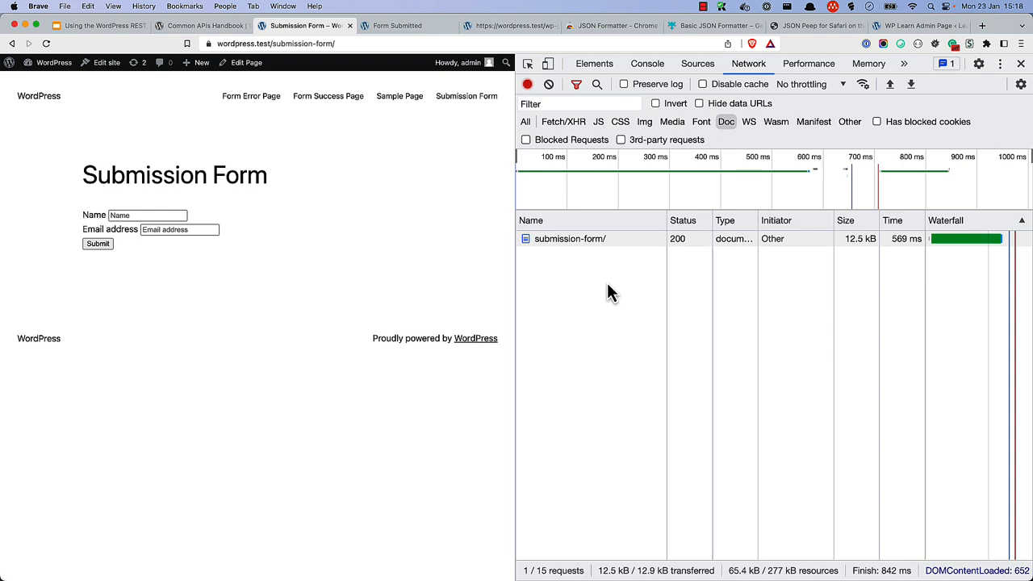
mouse_move(588, 252)
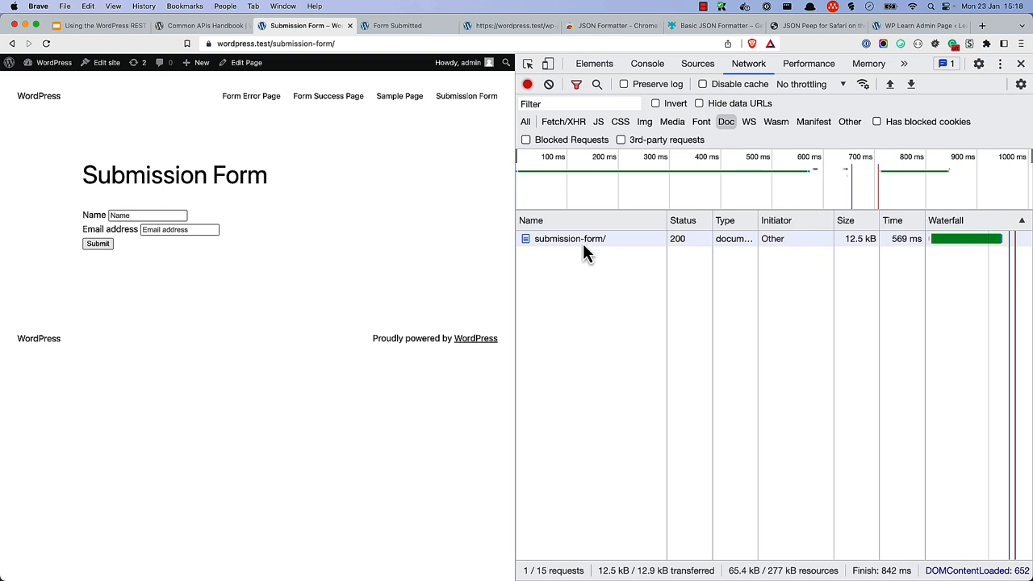
- Submit the name/email form and view the POST request's sent form data in DevTools Payload
click(570, 239)
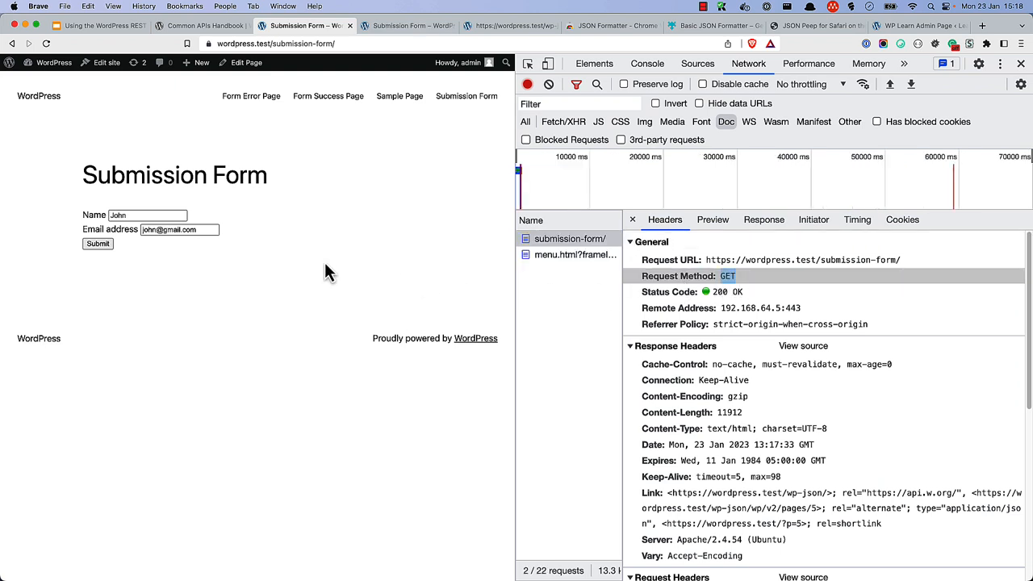
click(97, 243)
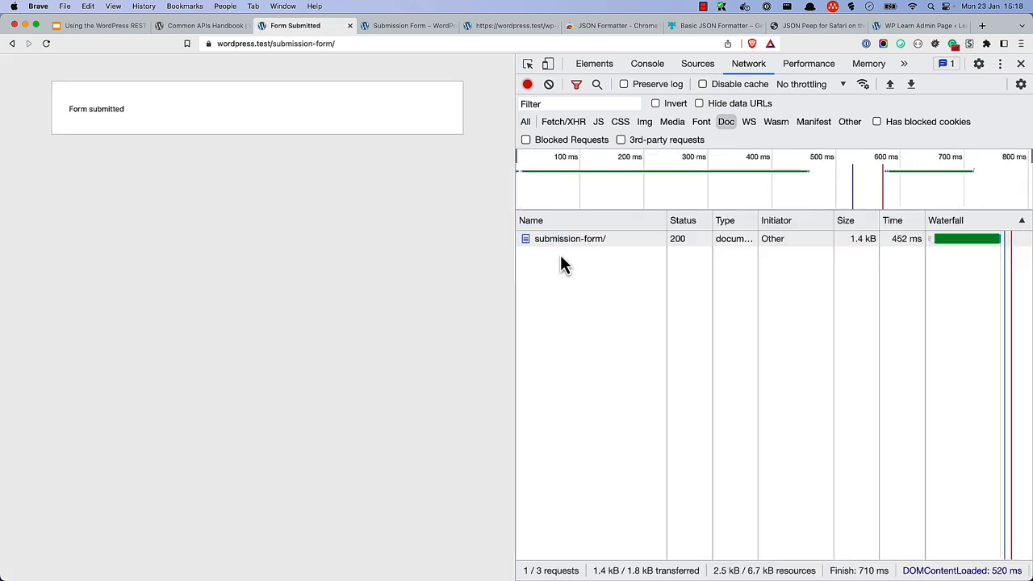
click(570, 239)
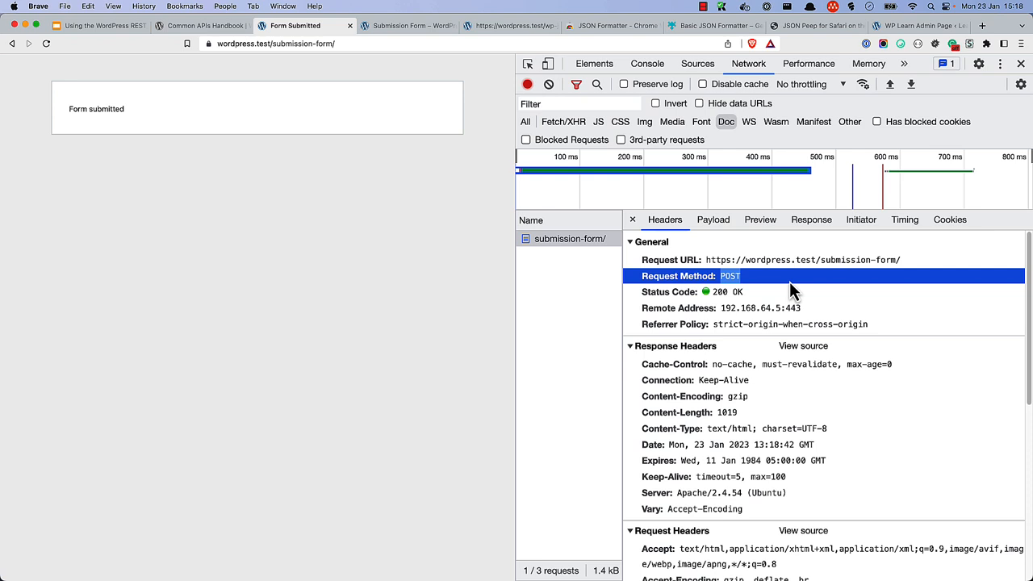
click(714, 220)
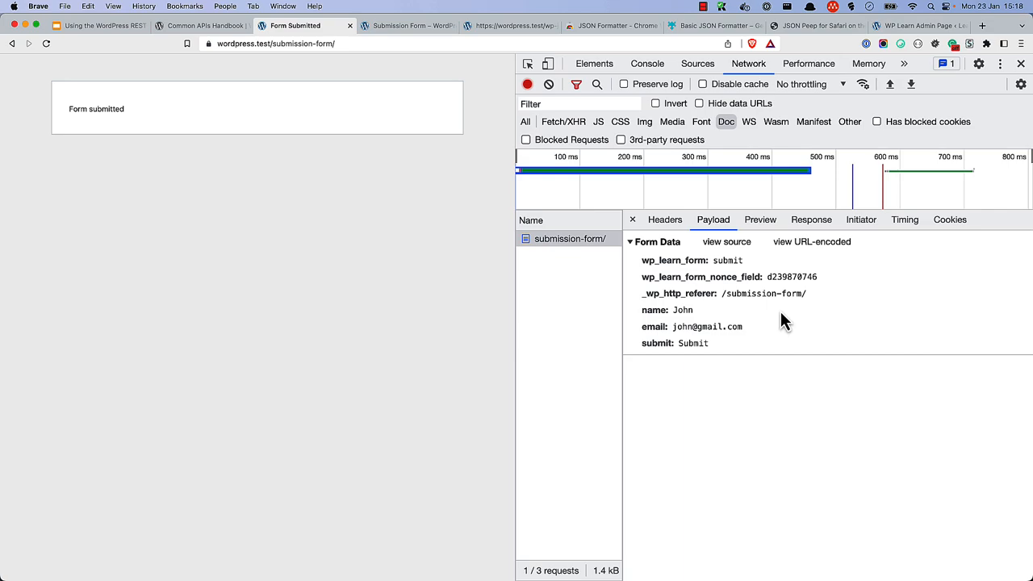
click(510, 26)
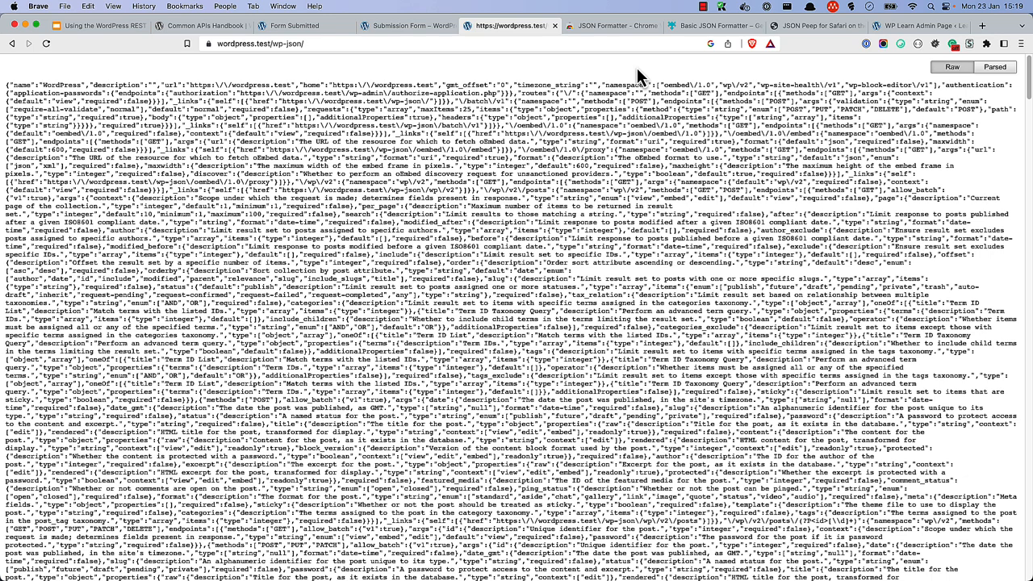
- Toggle the JSON Formatter extension so the /wp-json/ index shows as collapsible JSON
click(995, 66)
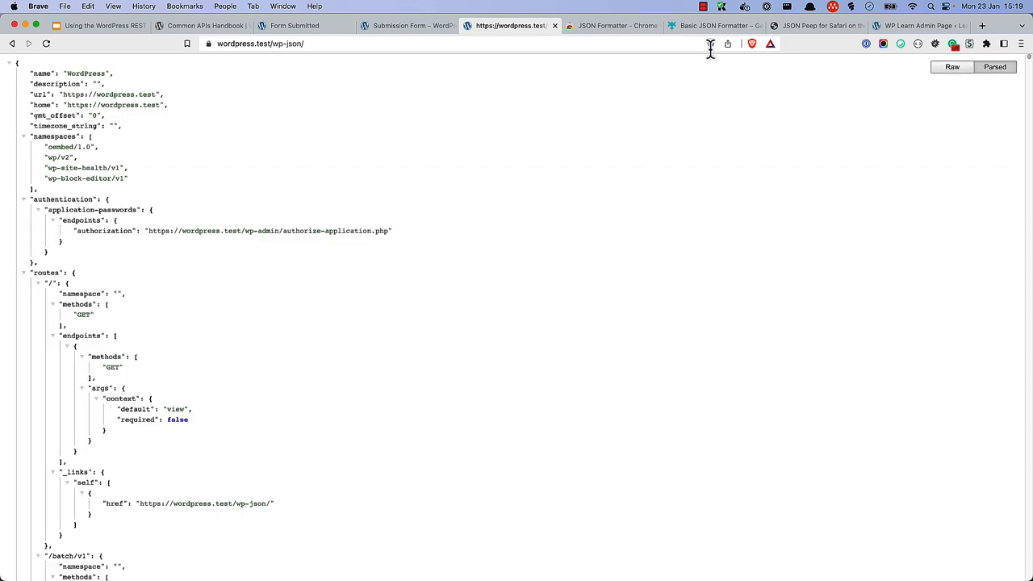
click(611, 26)
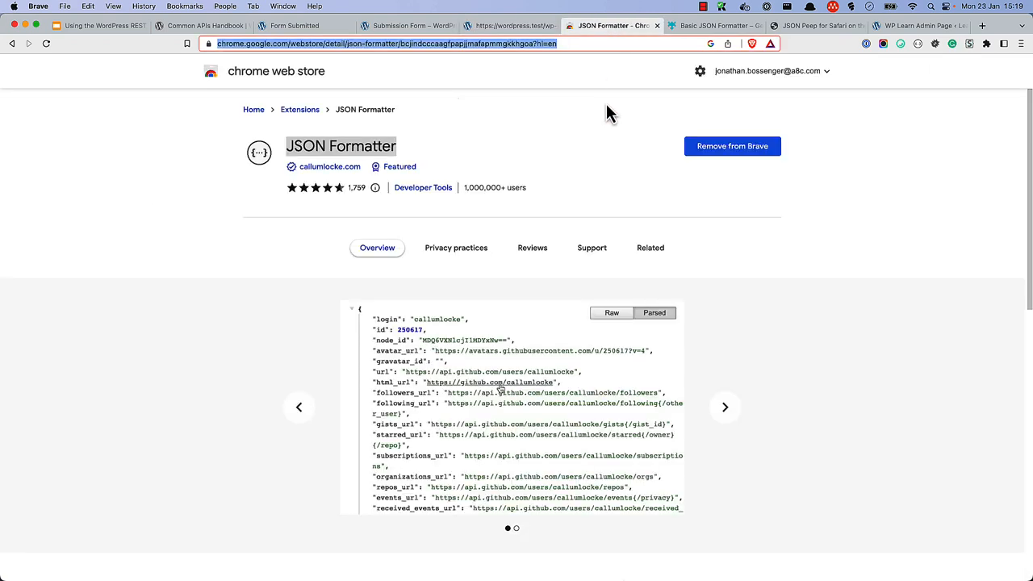
click(714, 25)
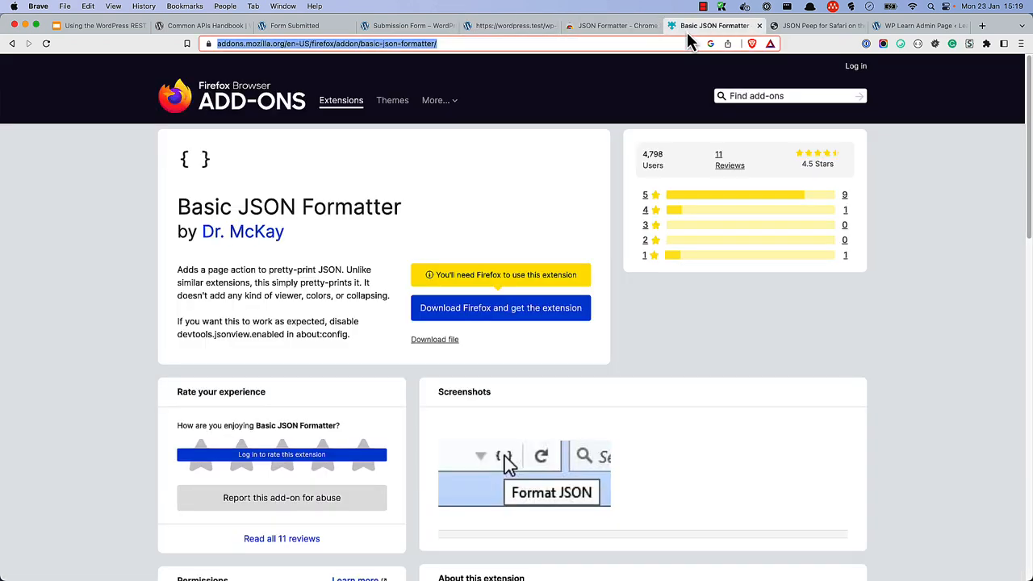
mouse_move(817, 45)
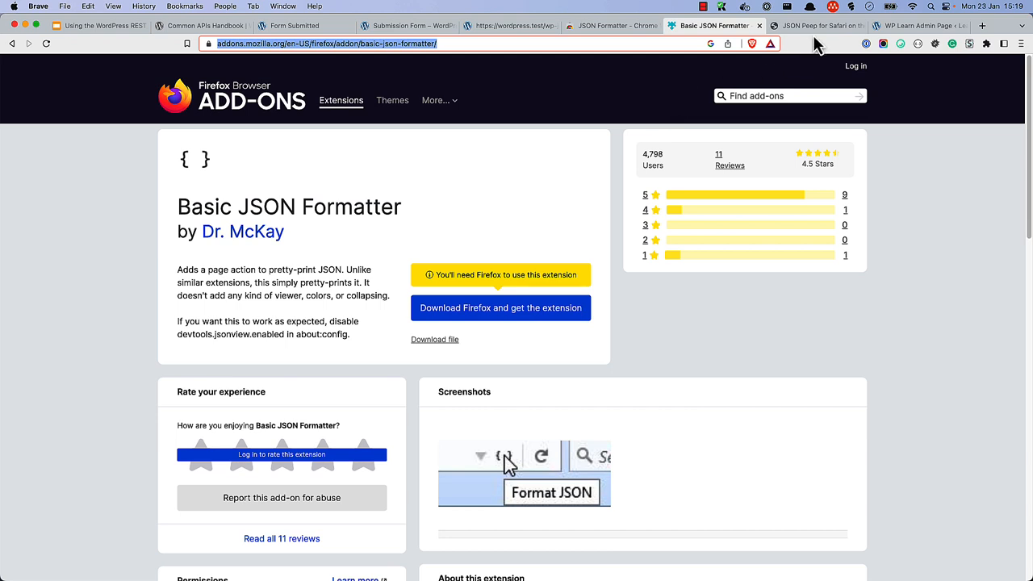
click(815, 26)
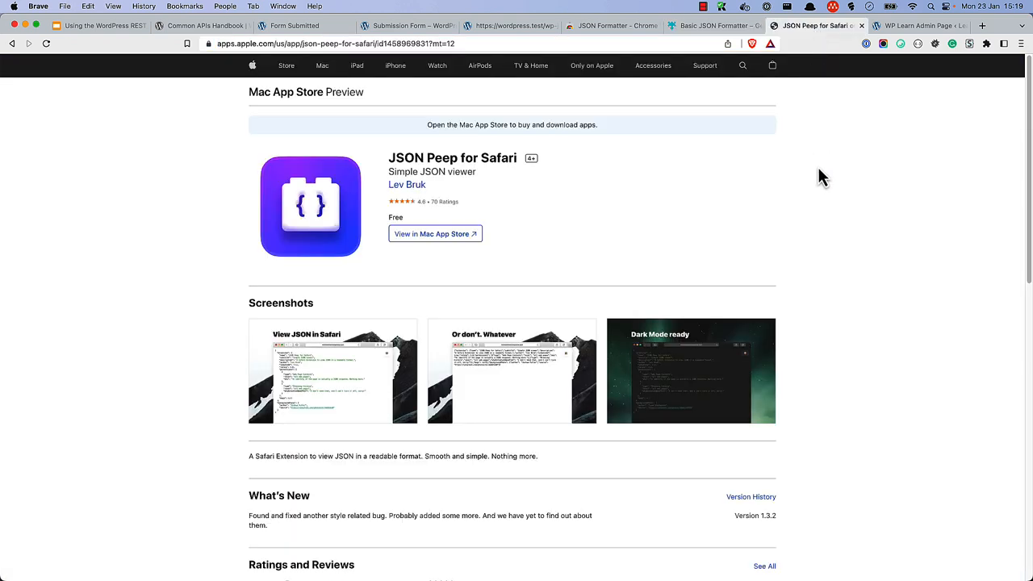
mouse_move(709, 147)
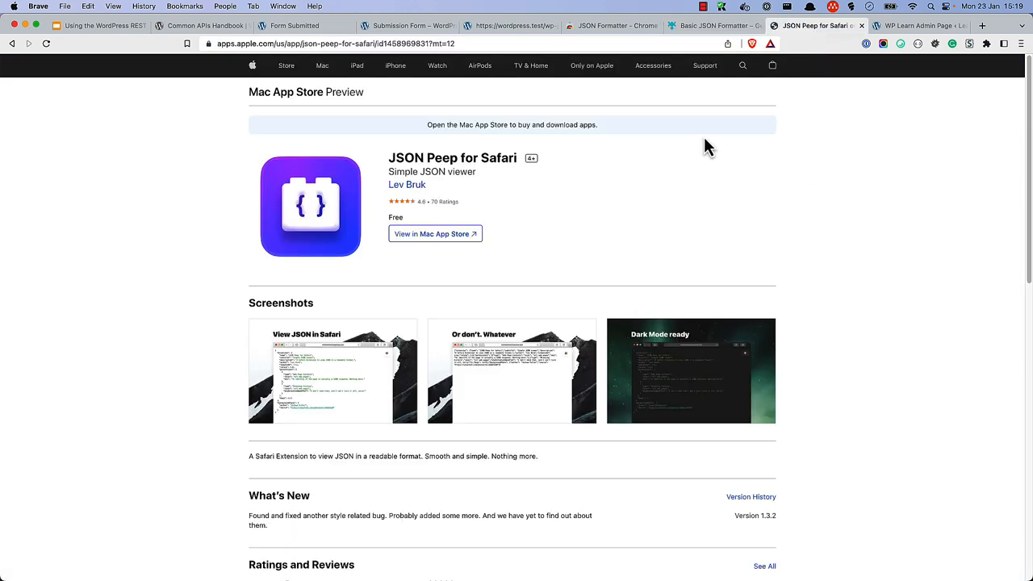
click(662, 32)
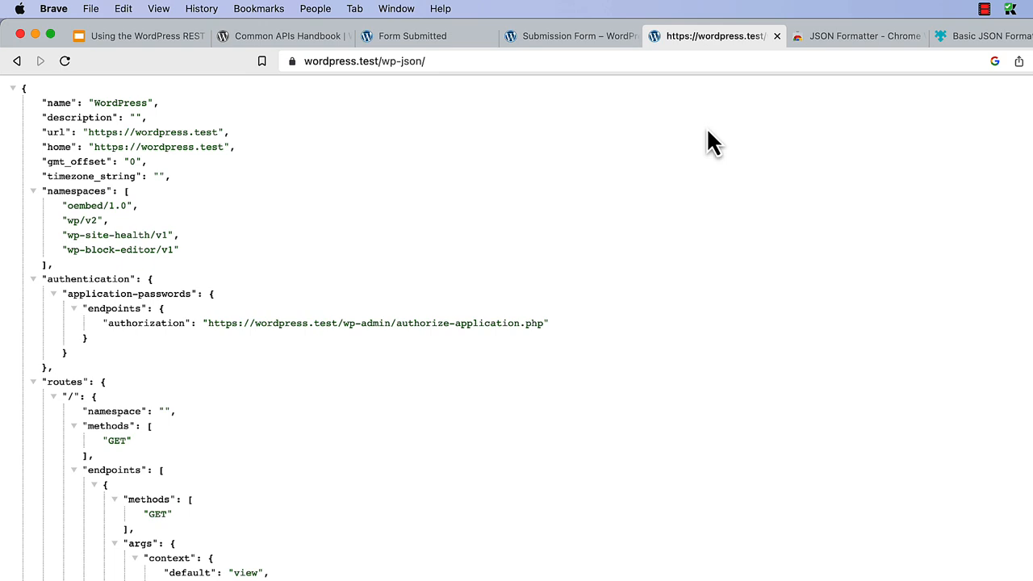
- Load /wp-json/wp/v2/posts, then switch to the REST API handbook's Global Parameters page
click(395, 62)
text(wp/v2/posts)
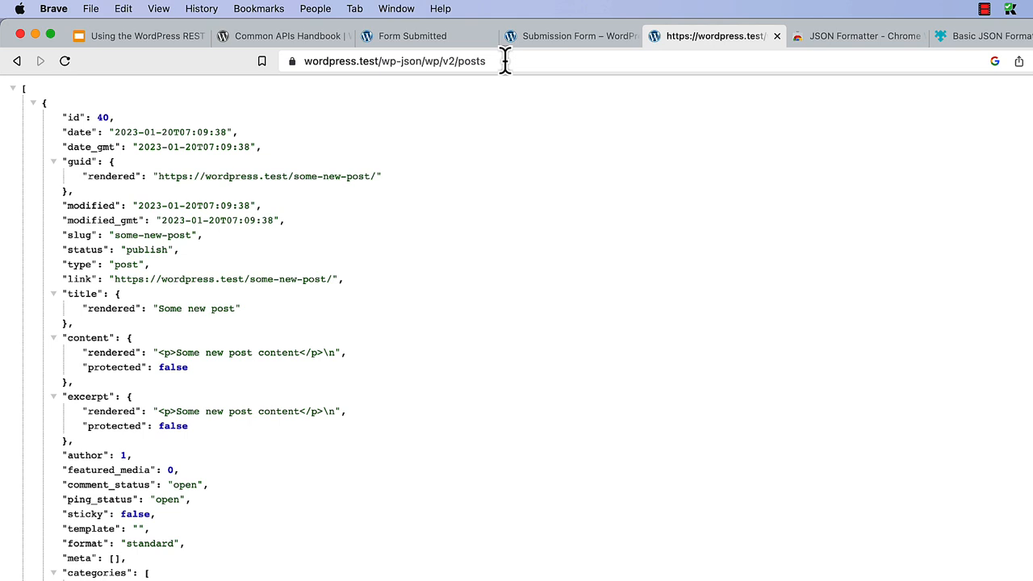
click(670, 35)
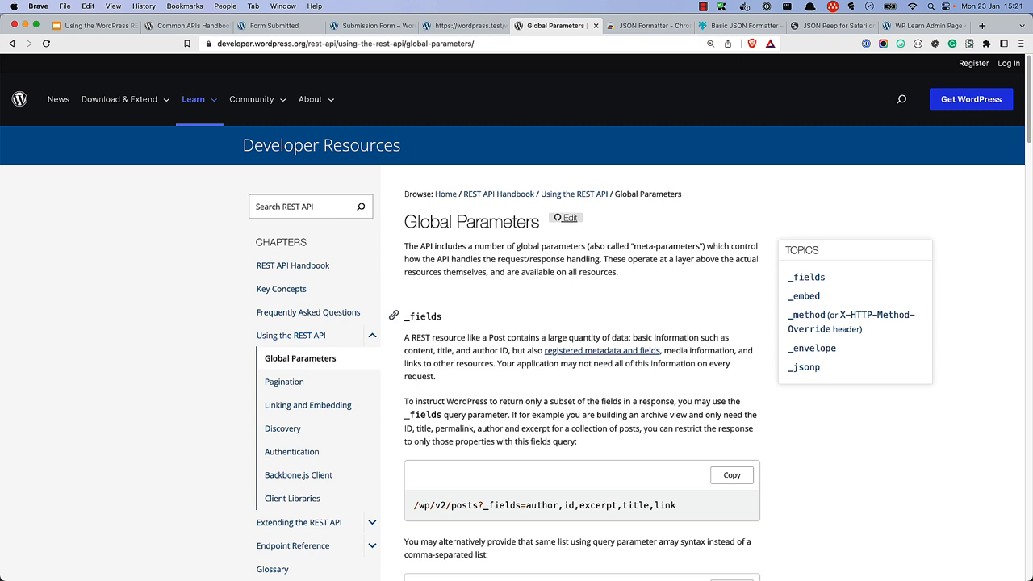
mouse_move(598, 152)
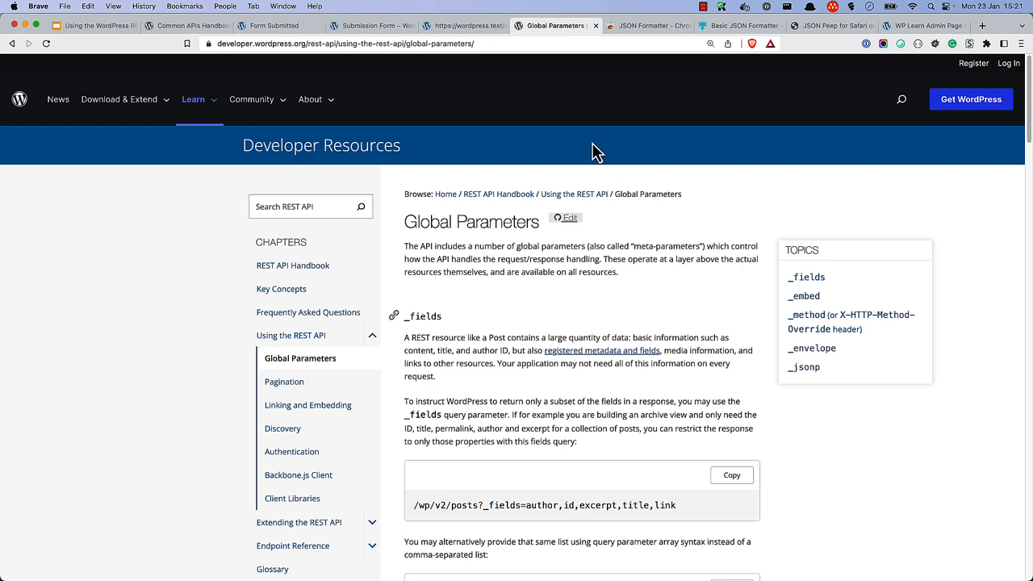
- Return to the posts endpoint response tab to apply the _fields example
click(465, 26)
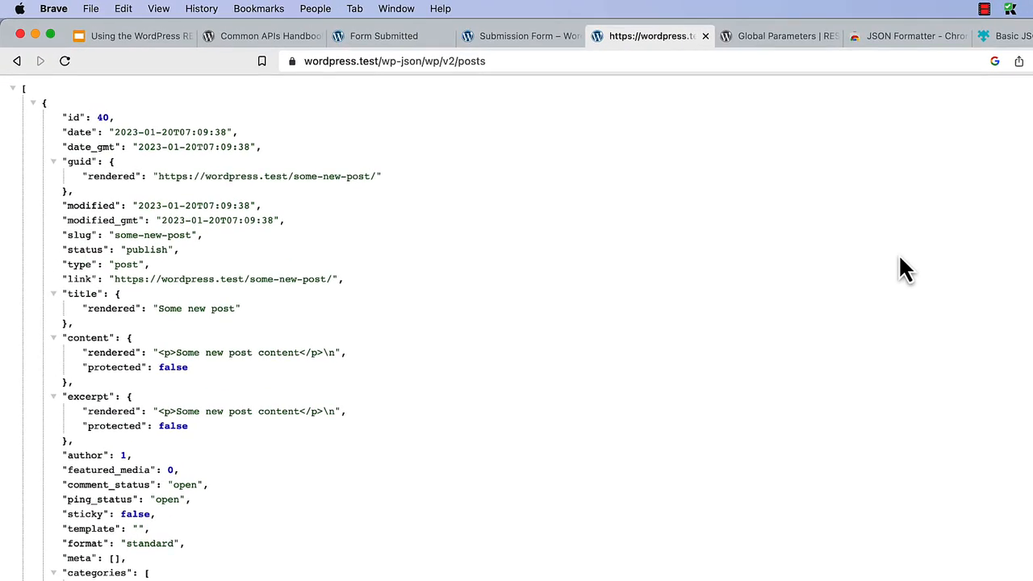
mouse_move(943, 275)
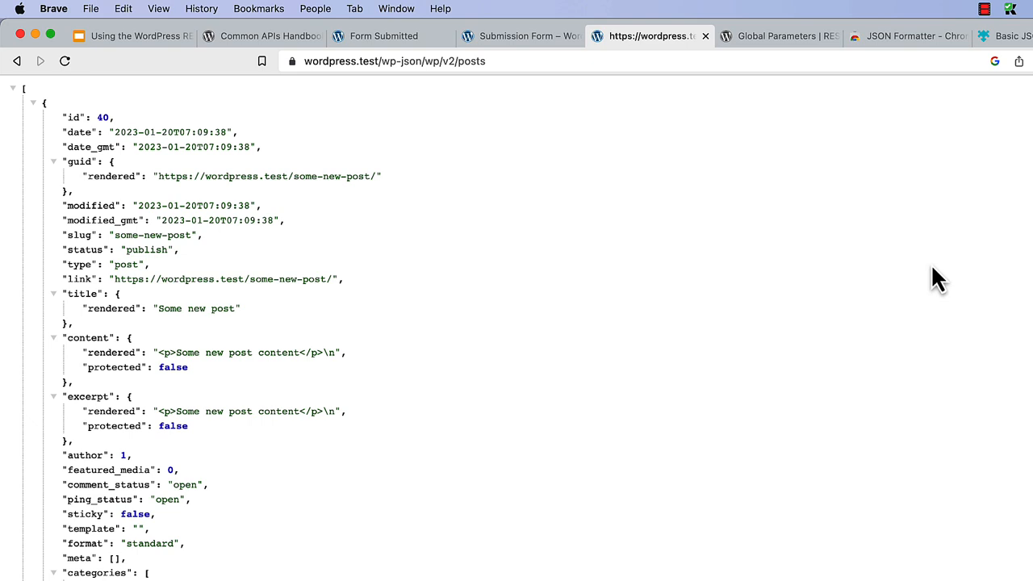
mouse_move(574, 115)
text(?_fields=author,id,excerpt,title,link)
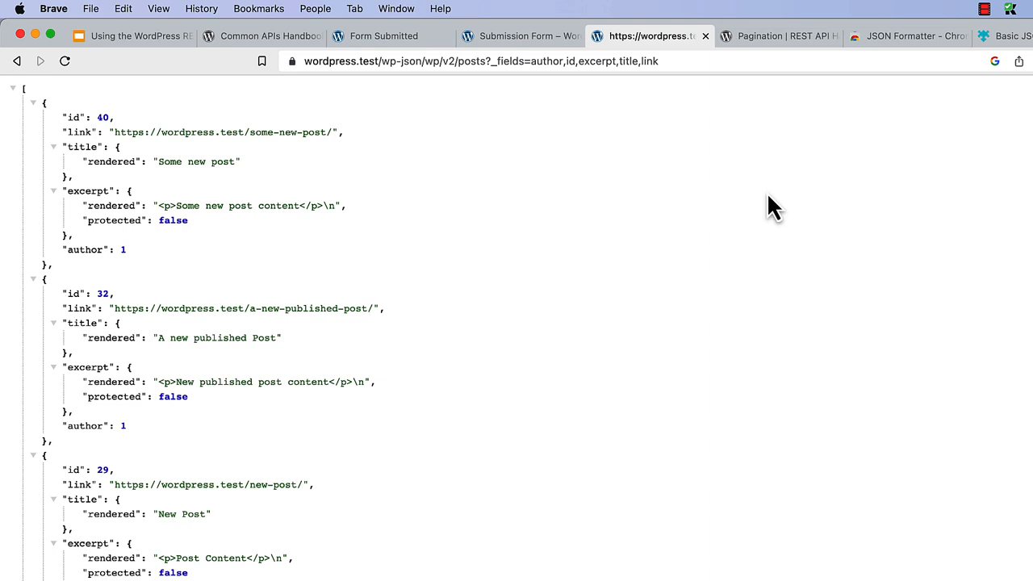
mouse_move(763, 174)
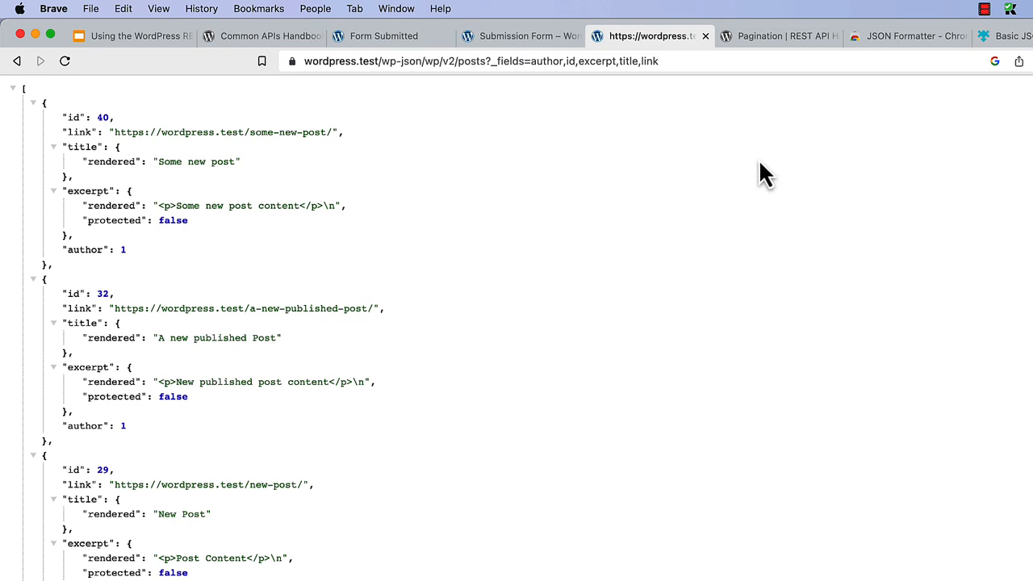
- Append &per_page=5 to the posts request URL and reload the response
click(500, 61)
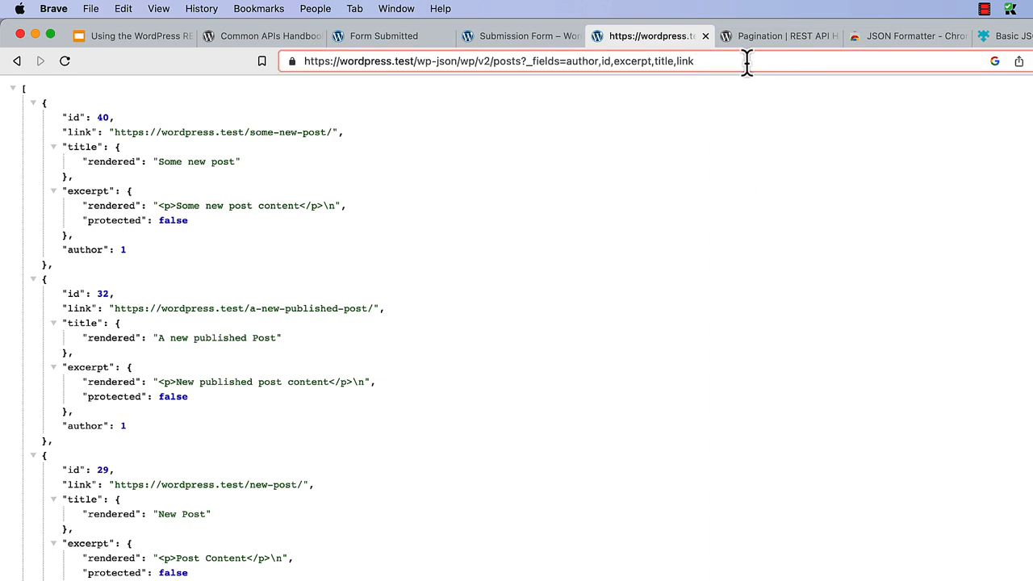
text(&per_page=5)
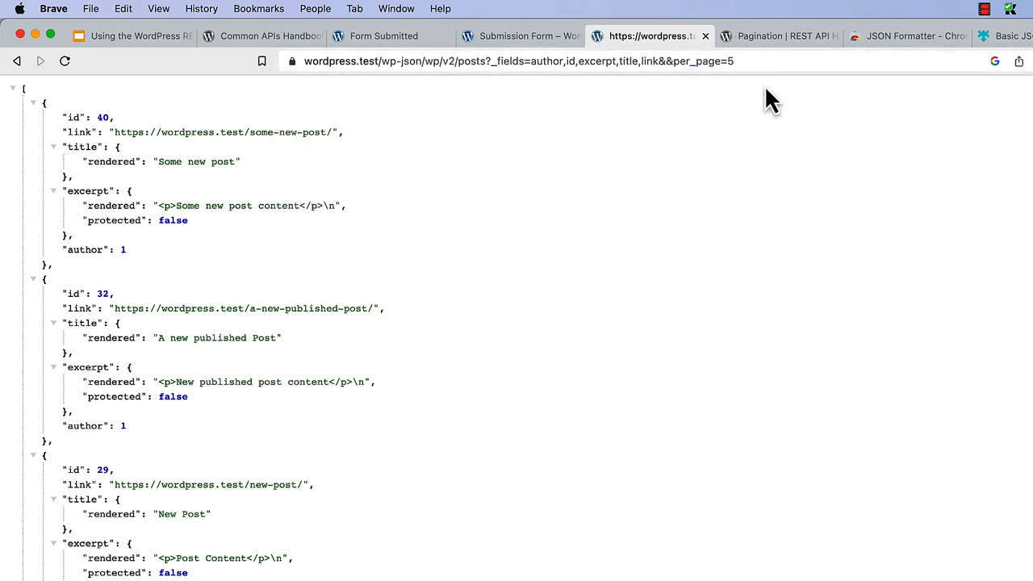
scroll(down, 3)
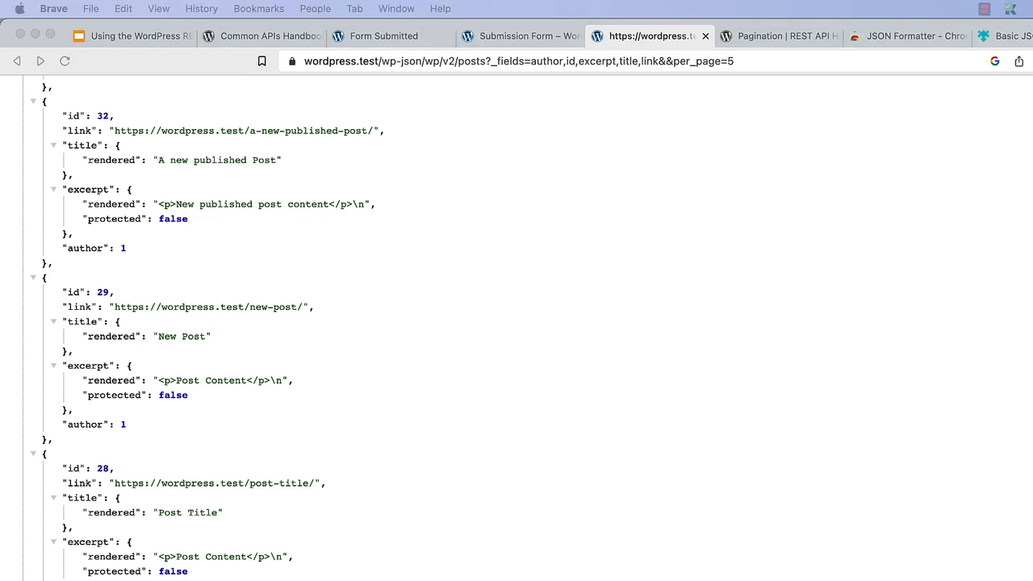
- Add &orderby=title&order=asc to the URL, then change the order to desc
click(517, 61)
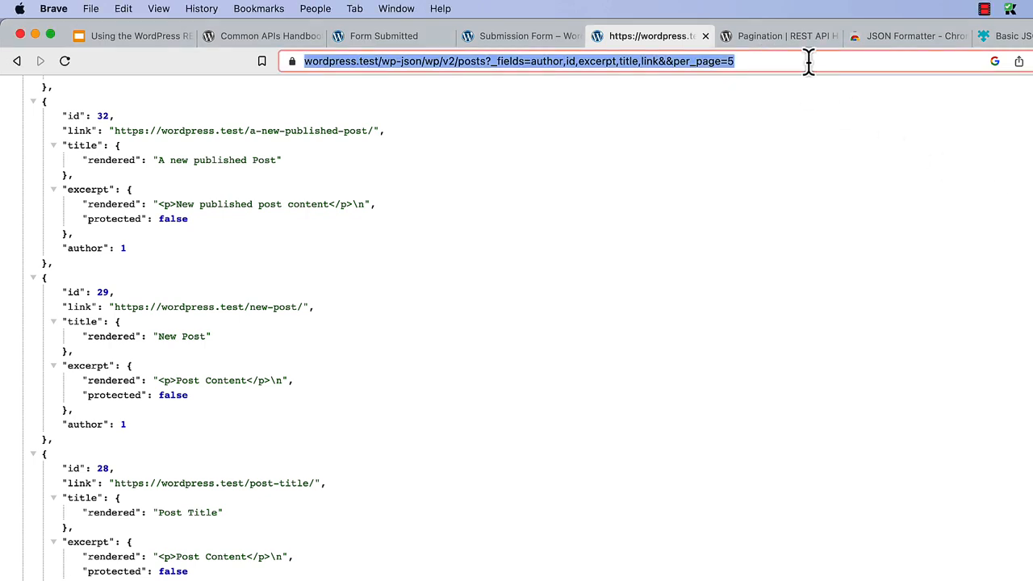
text(&orderby=title&order=asc)
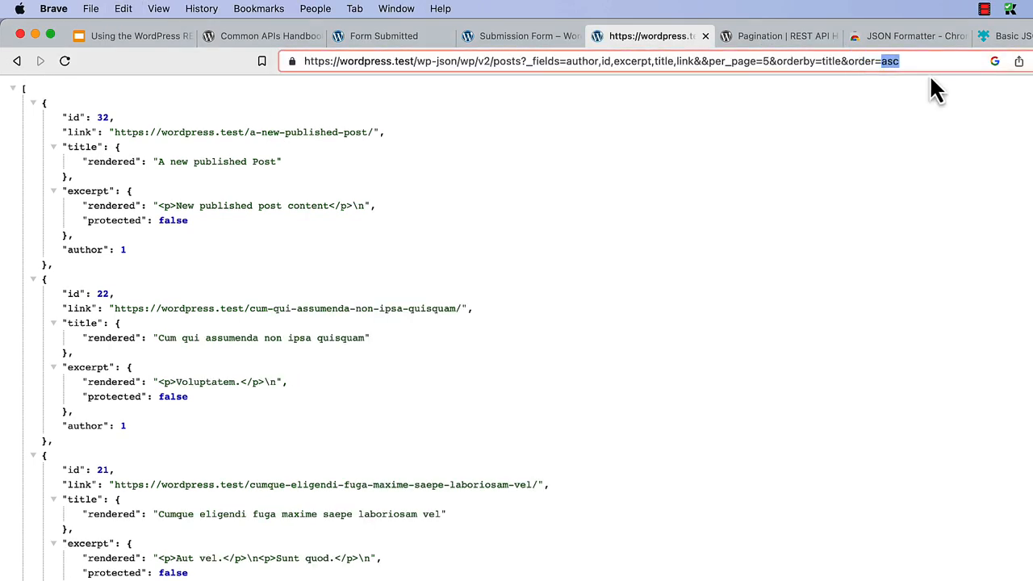
text(de)
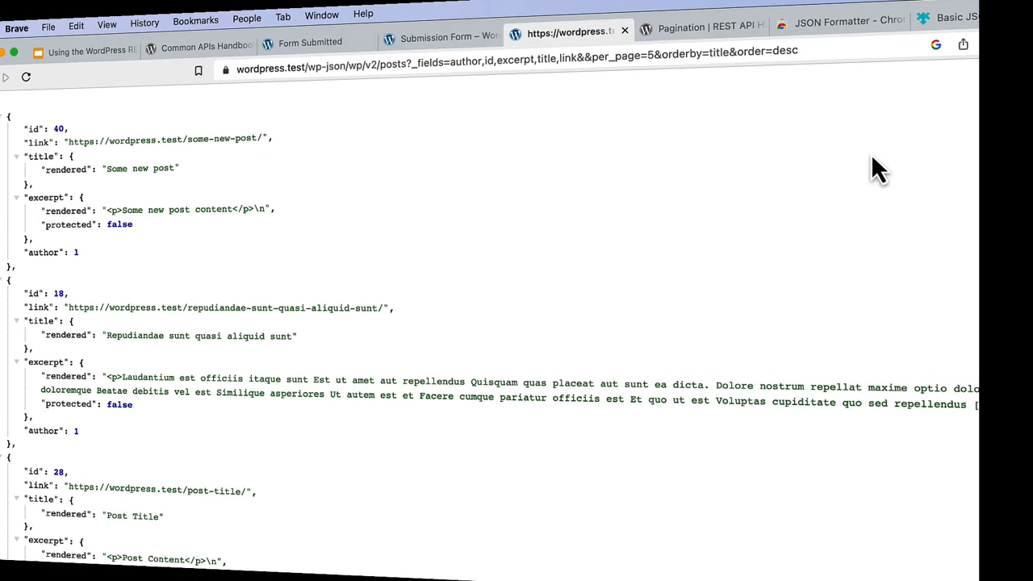
click(555, 26)
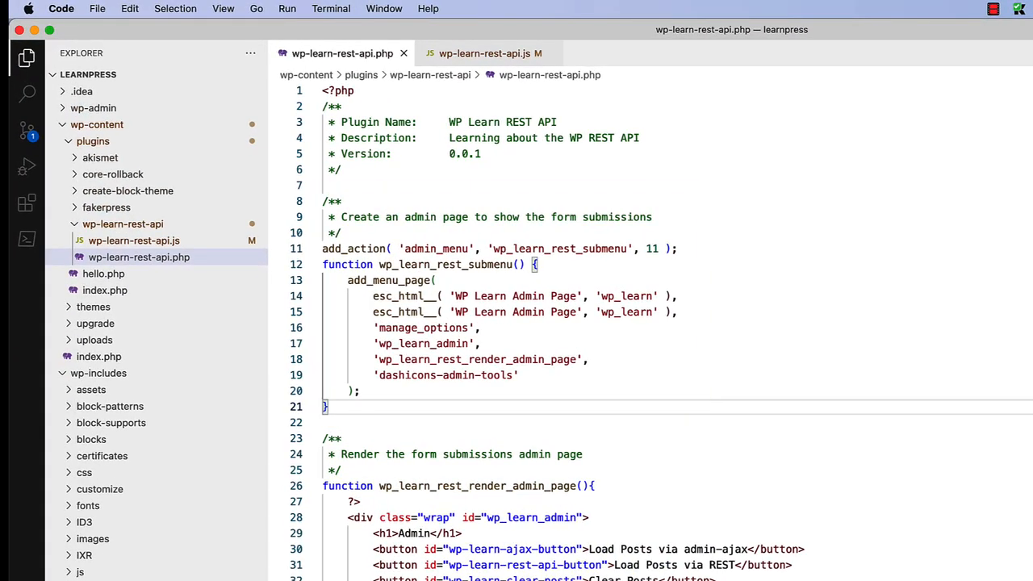
- Review wp-learn-rest-api.js with its jQuery admin-ajax post loader and clear-posts button code
scroll(down, 3)
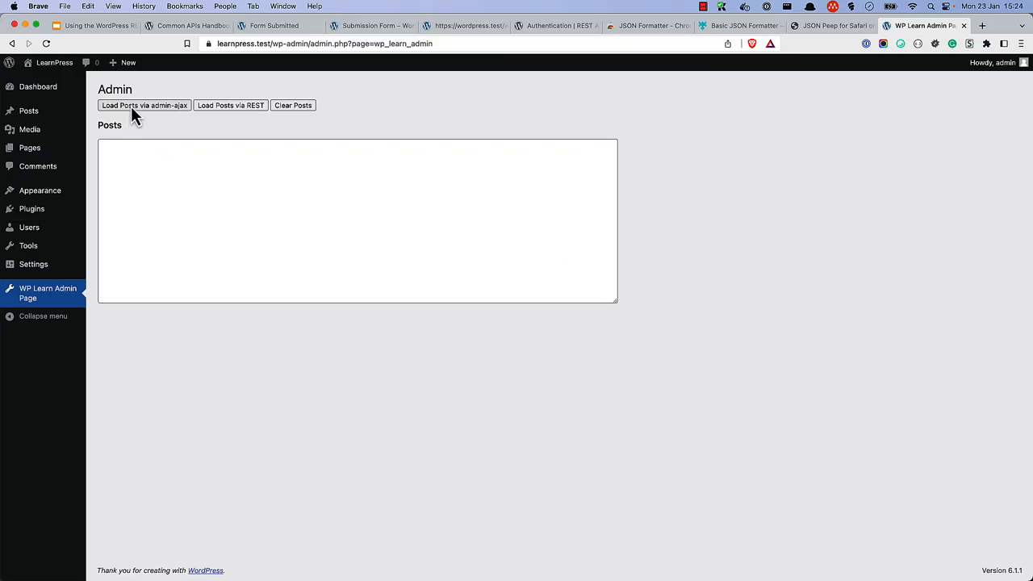
click(143, 104)
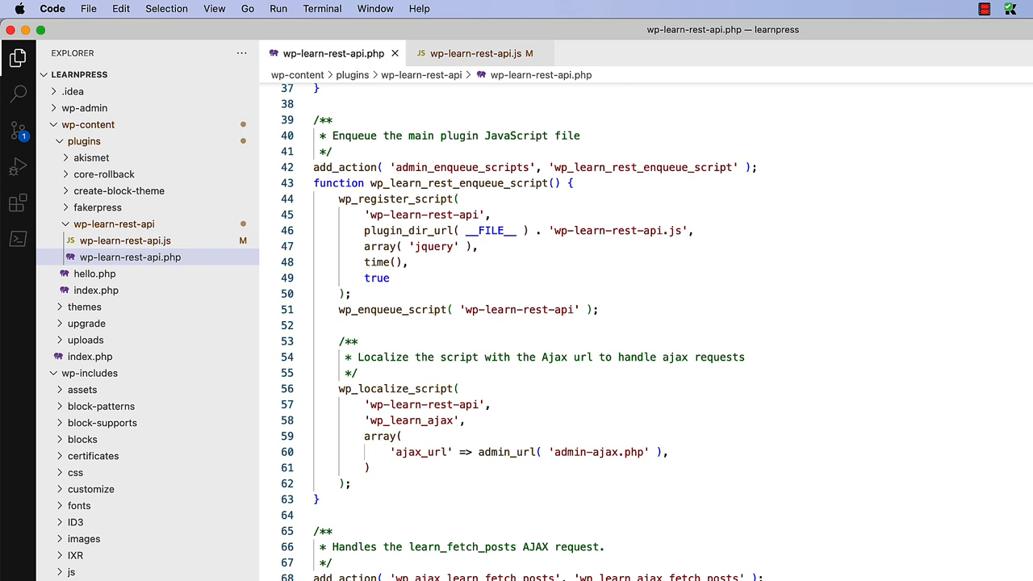
scroll(down, 3)
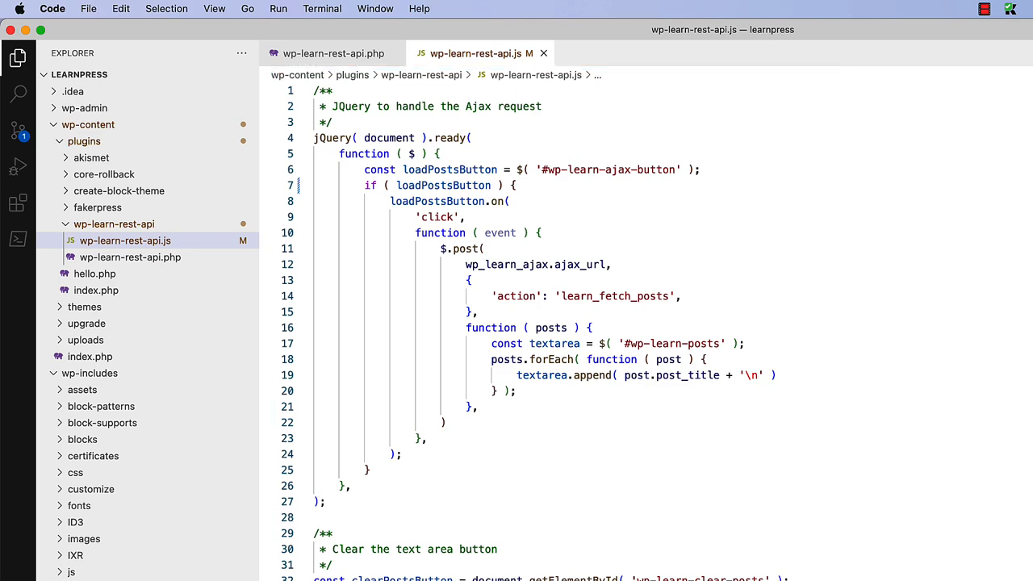
scroll(down, 3)
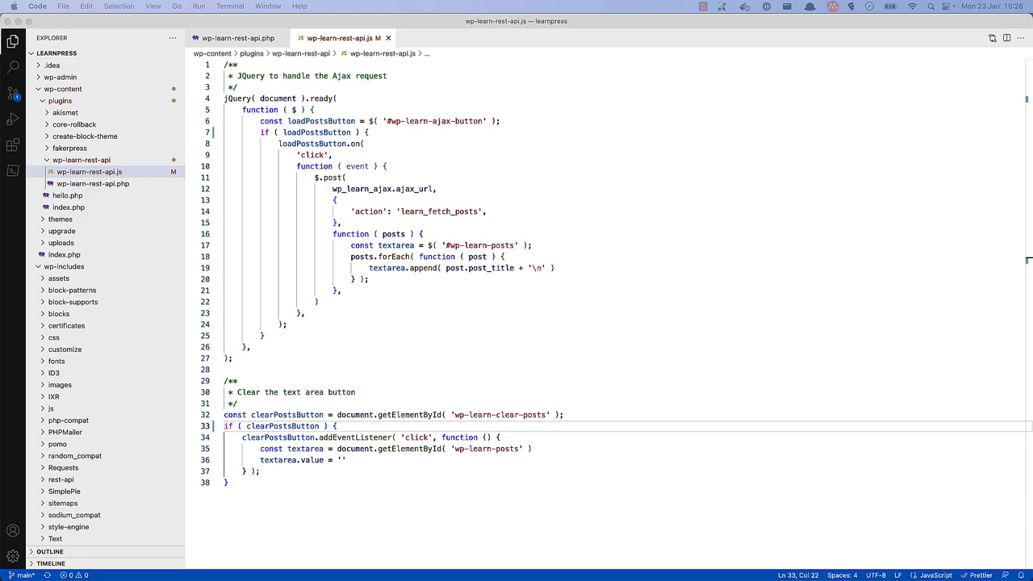
- Delete the wp_localize_script block and the learn_fetch_posts AJAX action and function from the PHP file
click(234, 39)
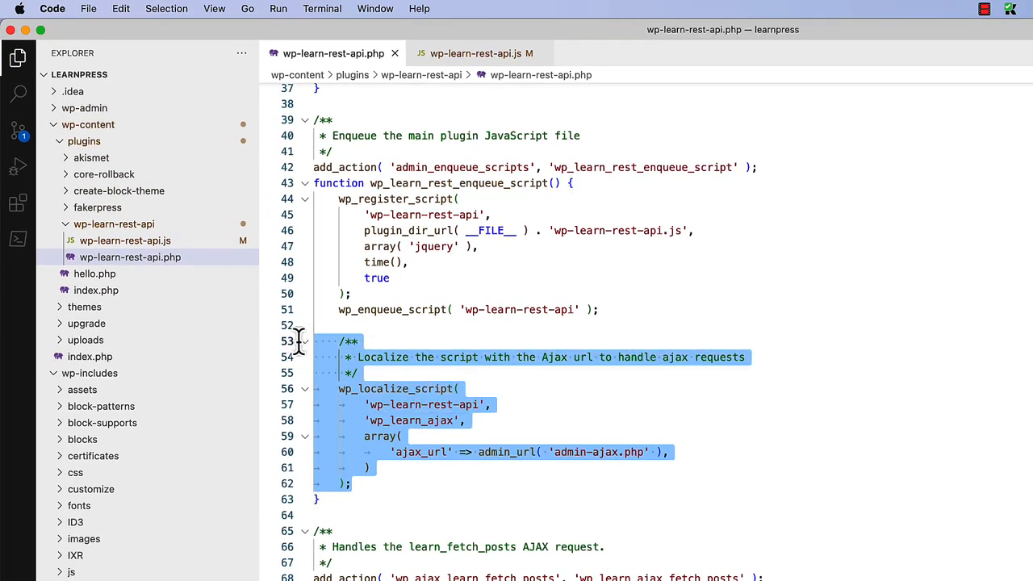
key(Delete)
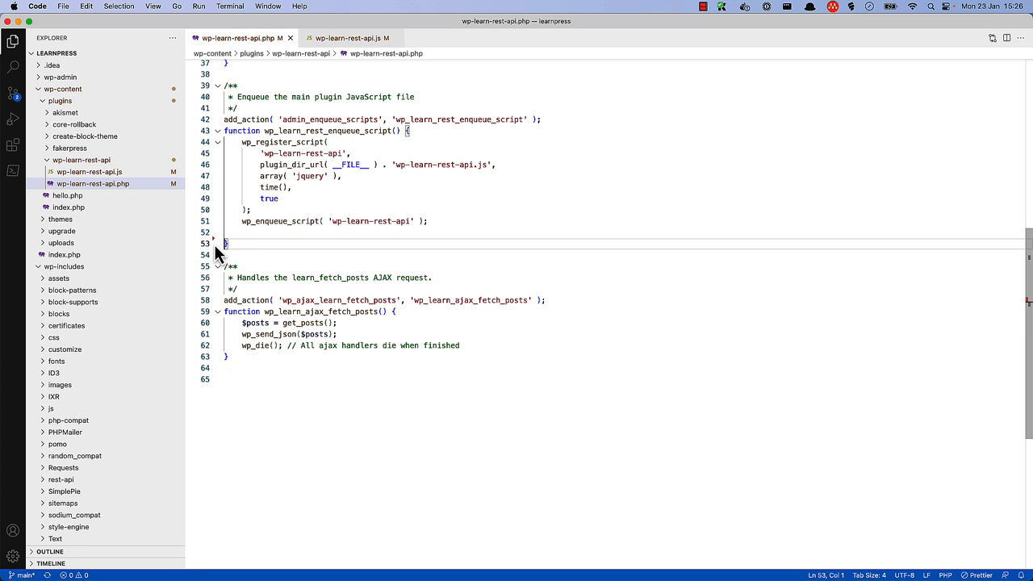
drag(228, 266, 230, 357)
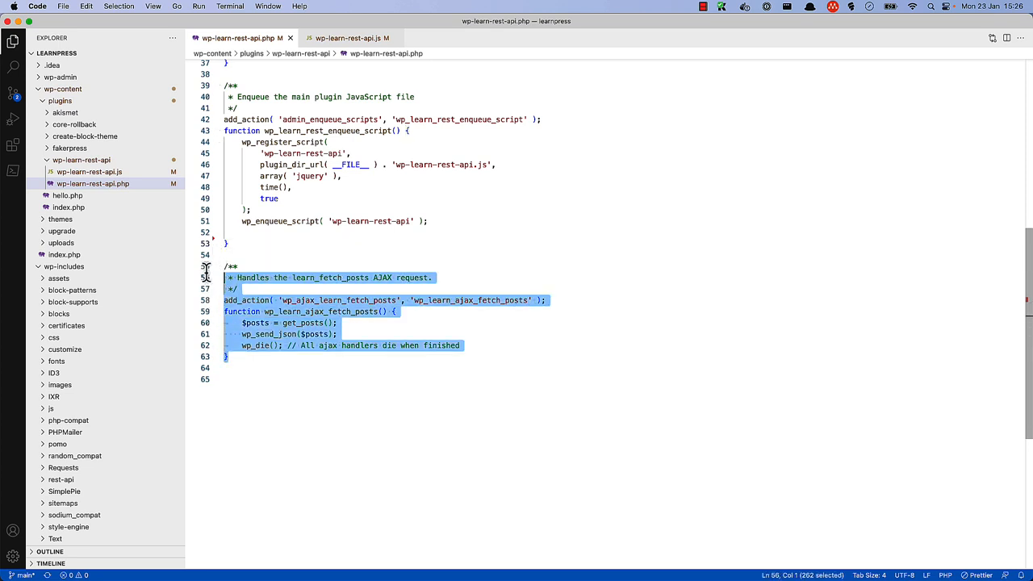
key(Delete)
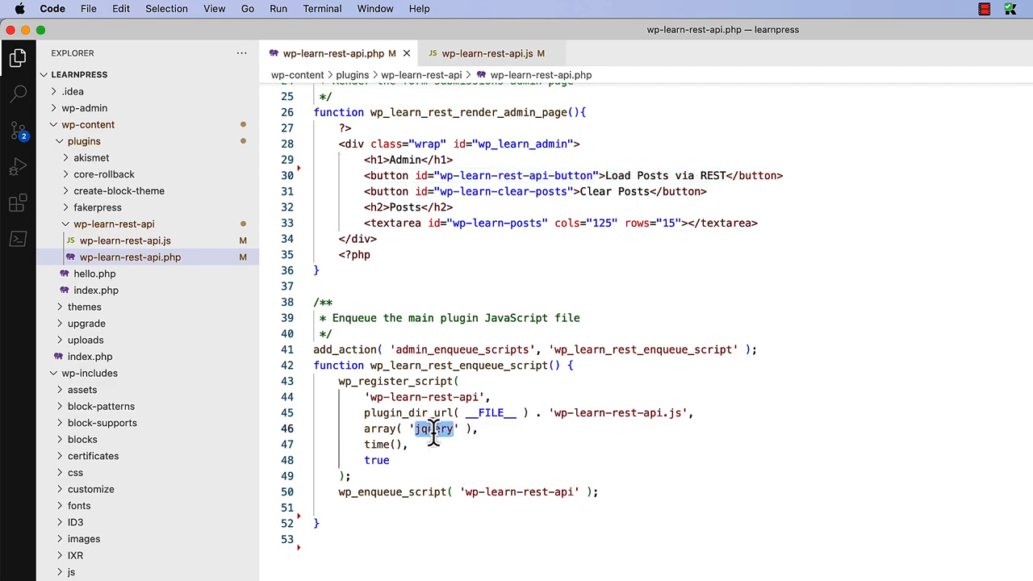
- Replace 'jquery' with 'wp-api' in the wp_register_script dependency array
text(wp-api)
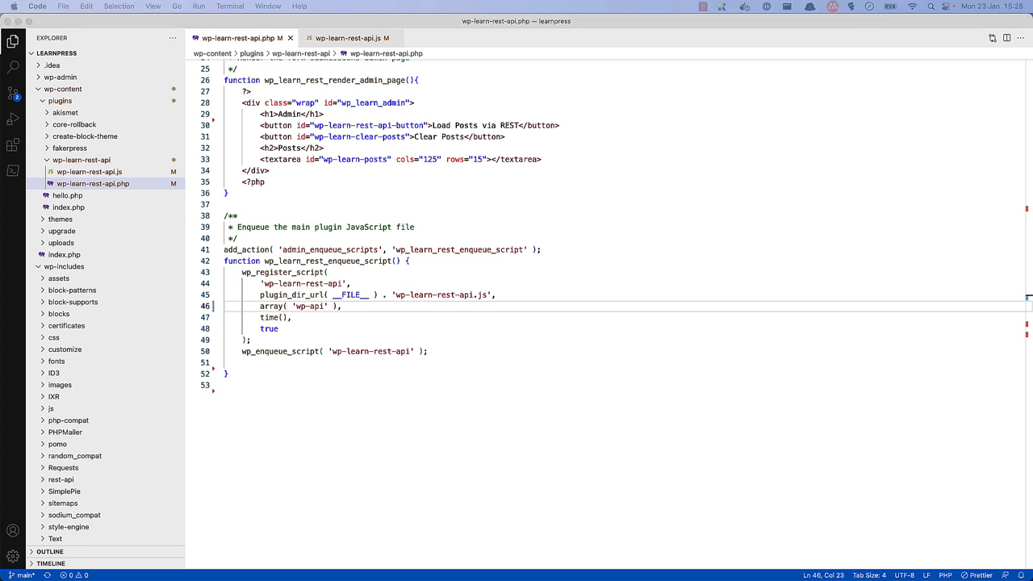
- Declare const loadPostsByRestButton = document.getElementById() in the JS file, replacing the jQuery block
click(349, 39)
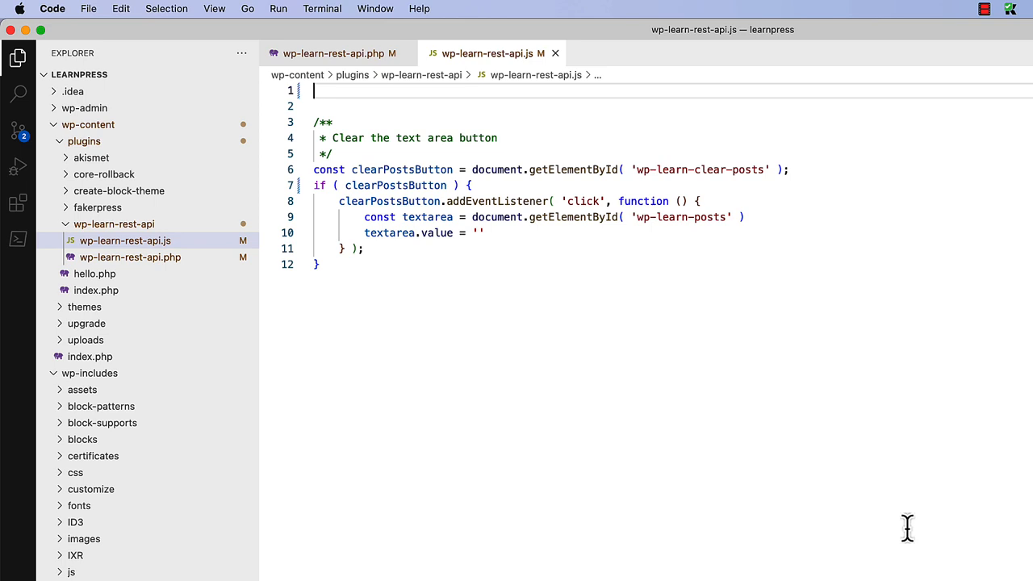
mouse_move(394, 90)
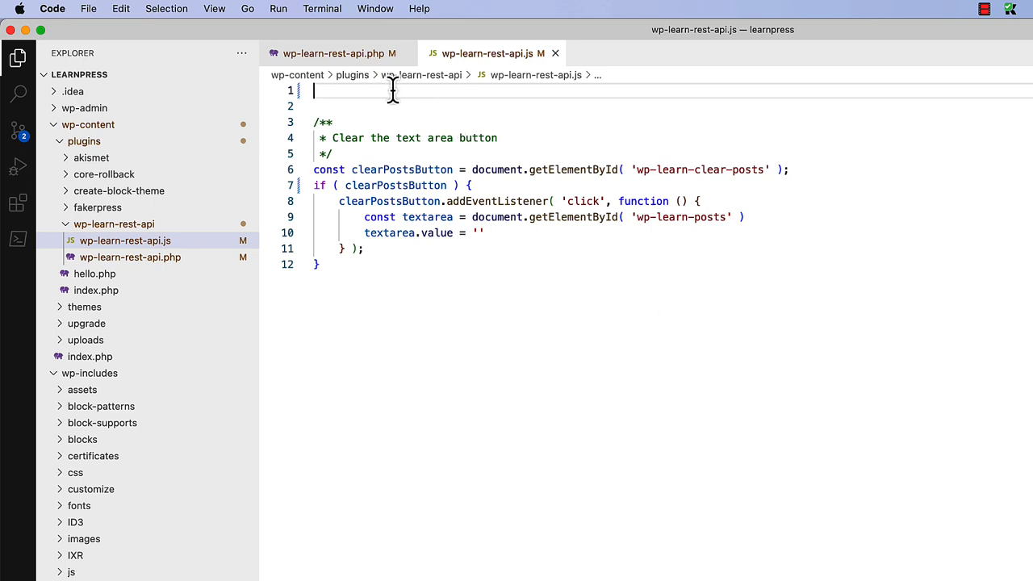
text(const loadPostsByRestBu)
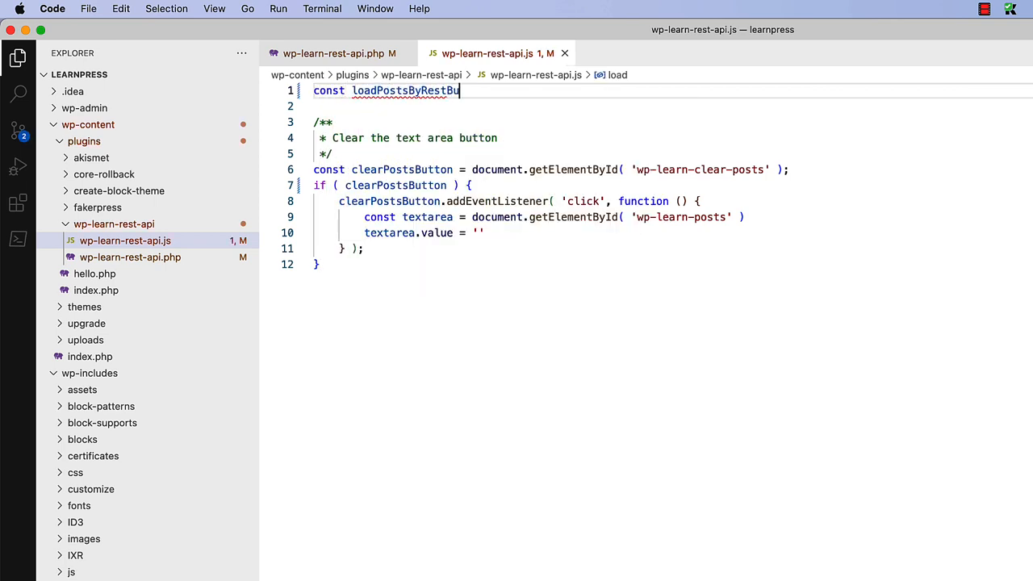
text(tton =)
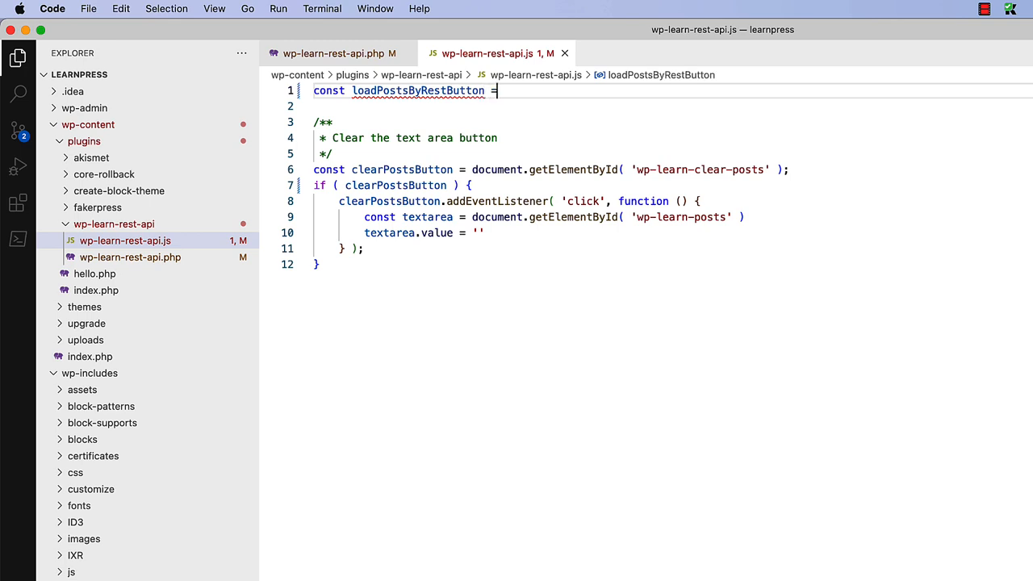
text(document)
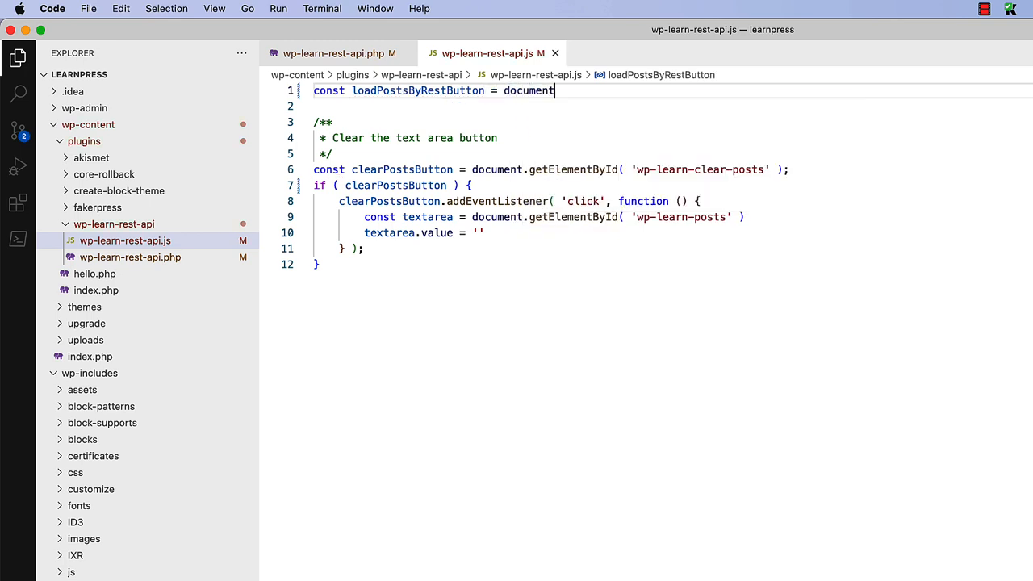
text(.get)
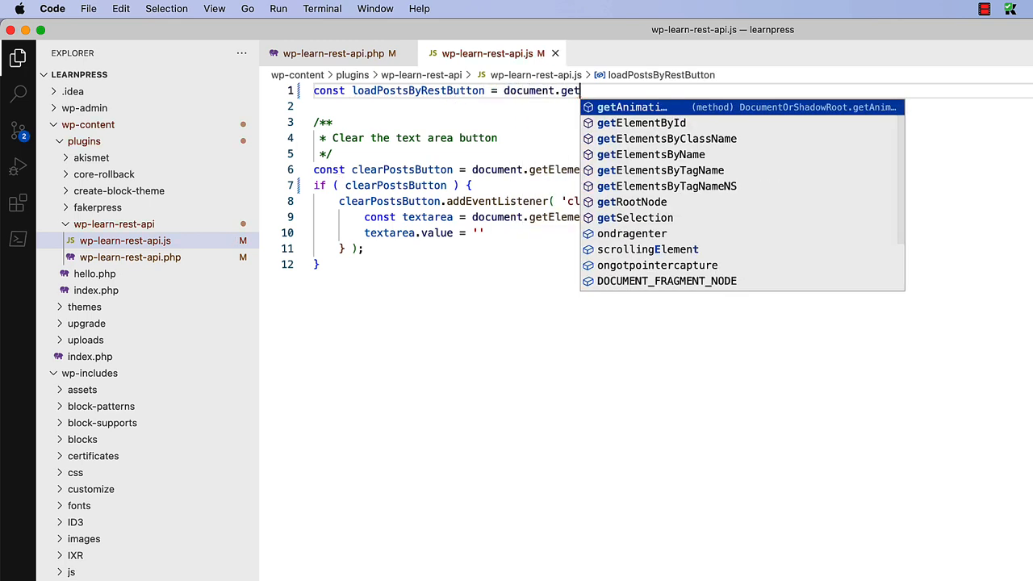
click(641, 123)
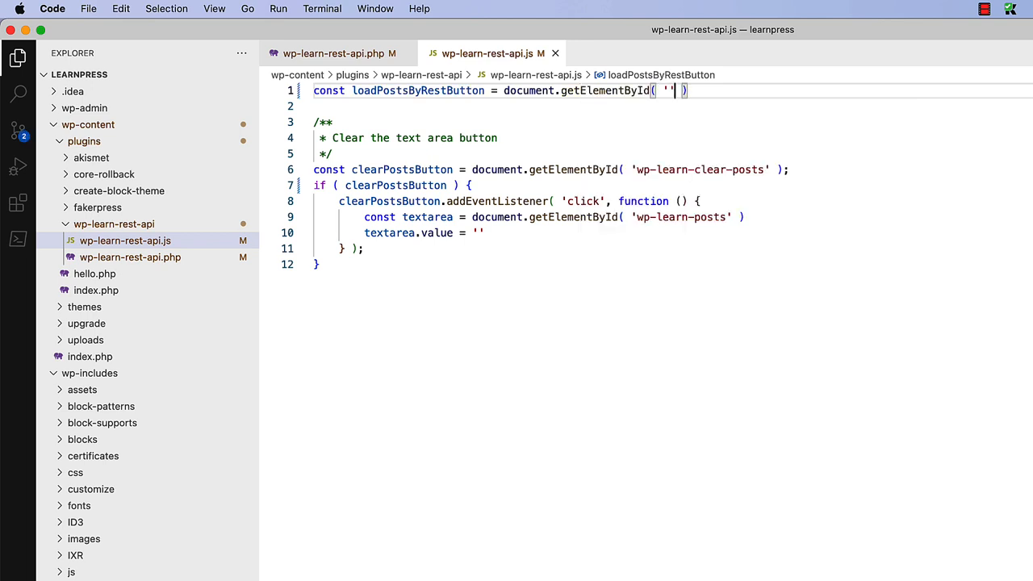
- Copy the 'wp-learn-rest-api-button' id from the PHP file back into the getElementById call
click(333, 53)
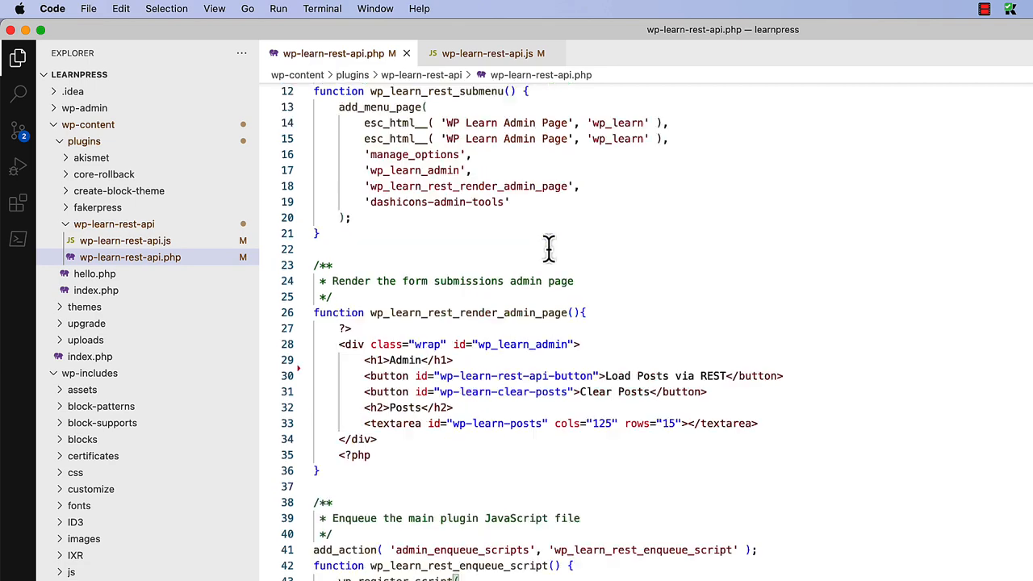
scroll(up, 3)
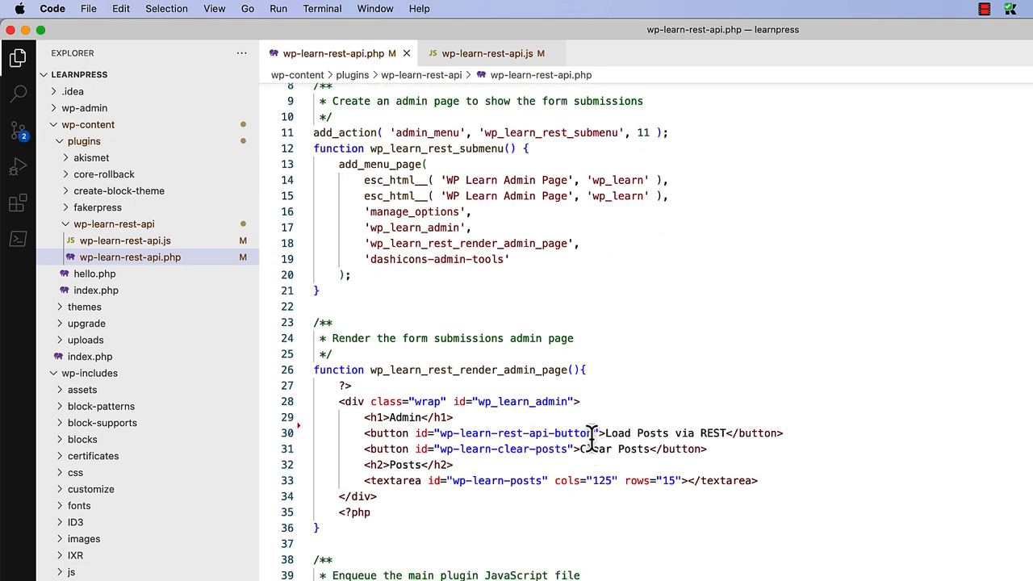
double_click(515, 433)
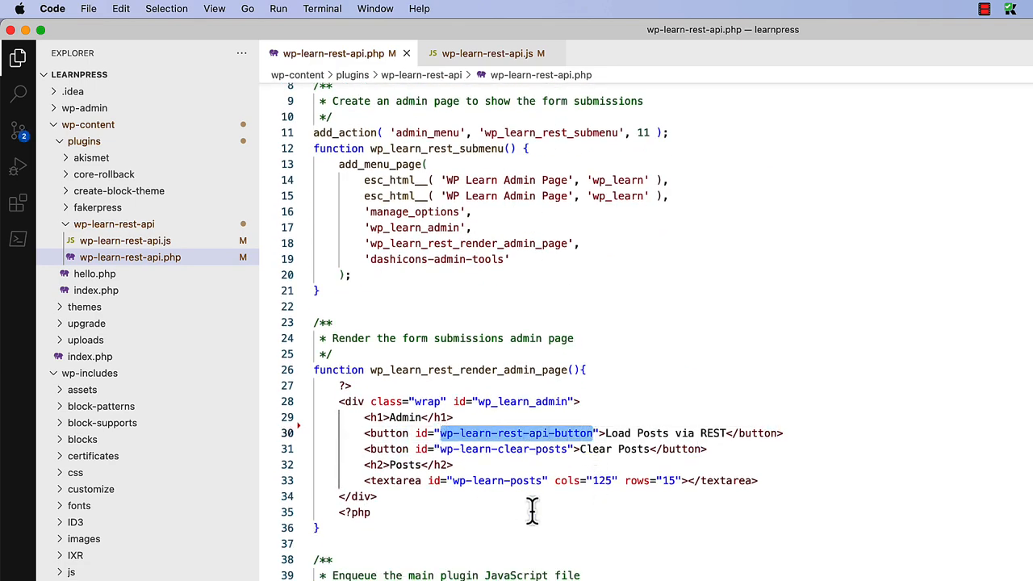
click(488, 53)
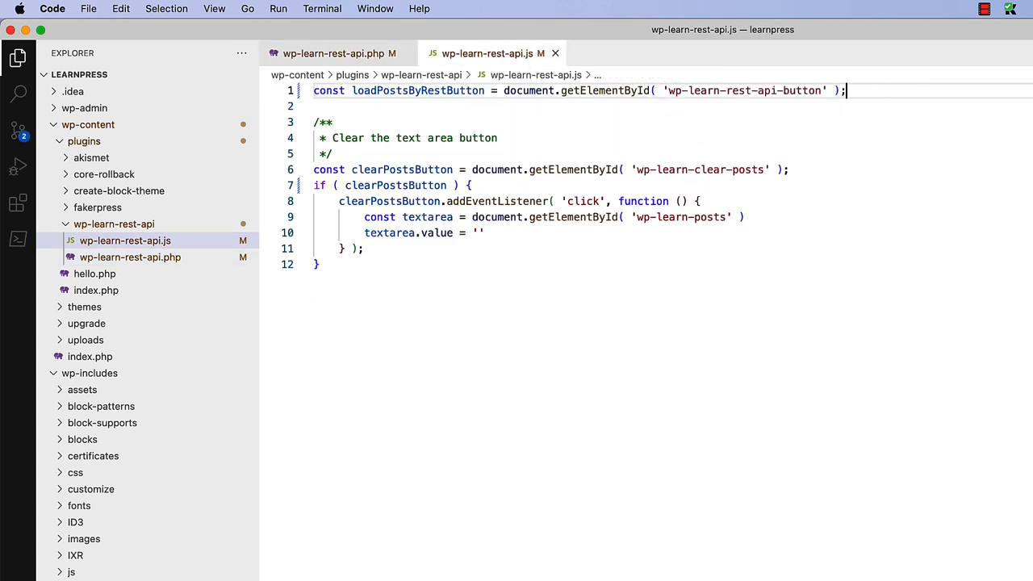
- Write if ( loadPostsByRestButton ) { loadPostsByRestButton.addEventListener( 'click', function(){ } ); }
text(if)
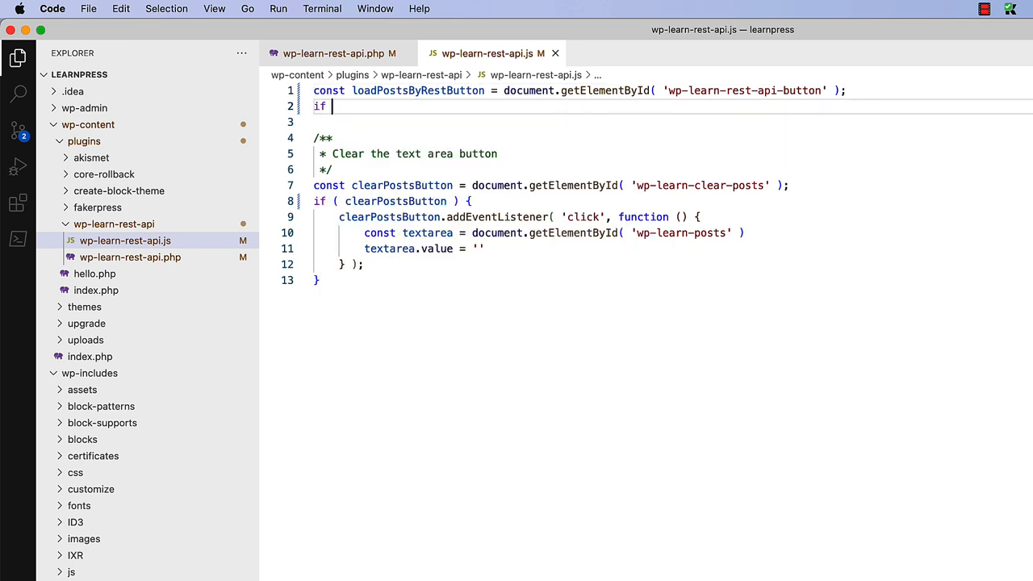
text((lo)
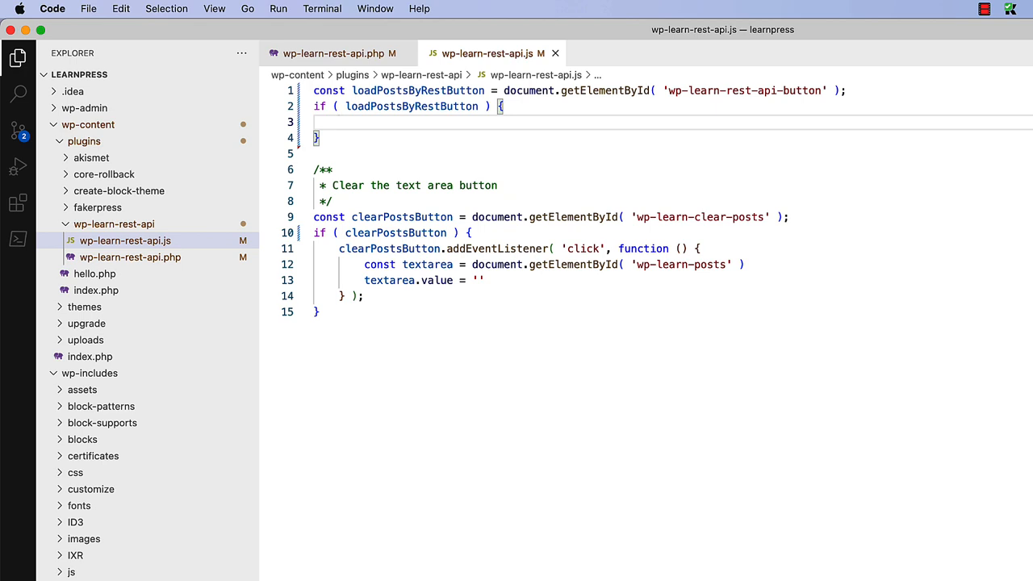
text(loadPostsByRestButton.)
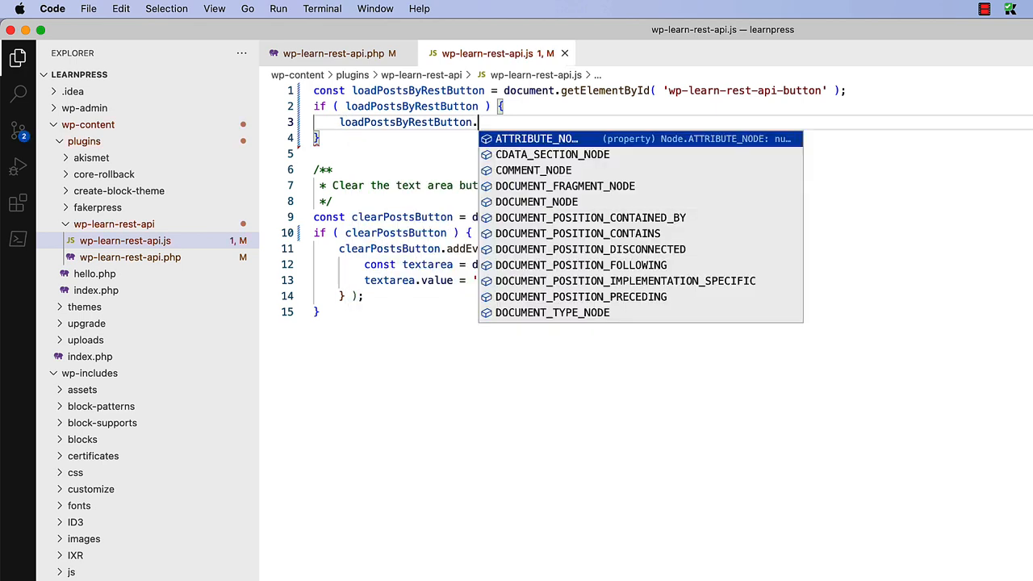
text(addEventListener)
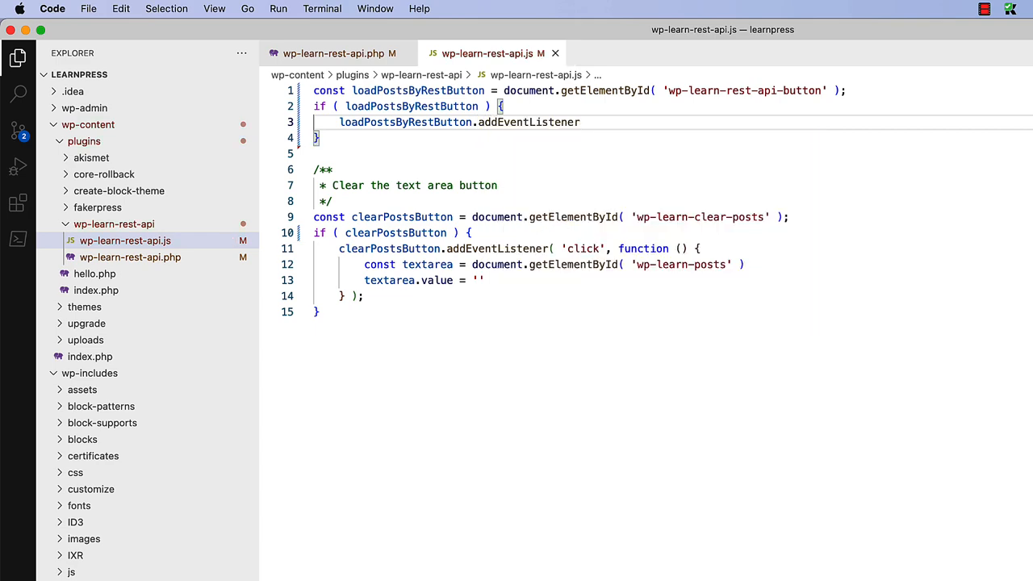
text(()
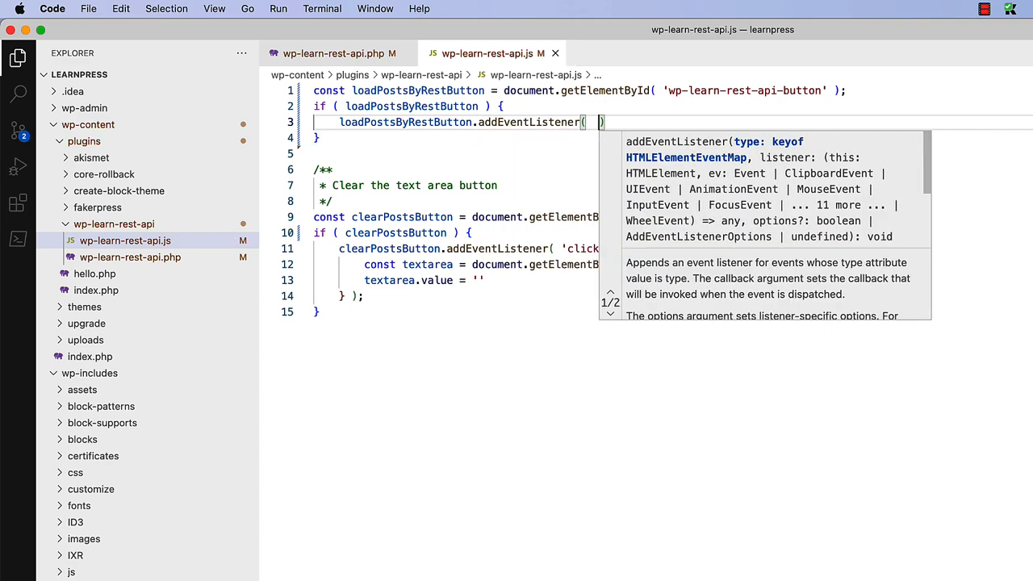
text('click',)
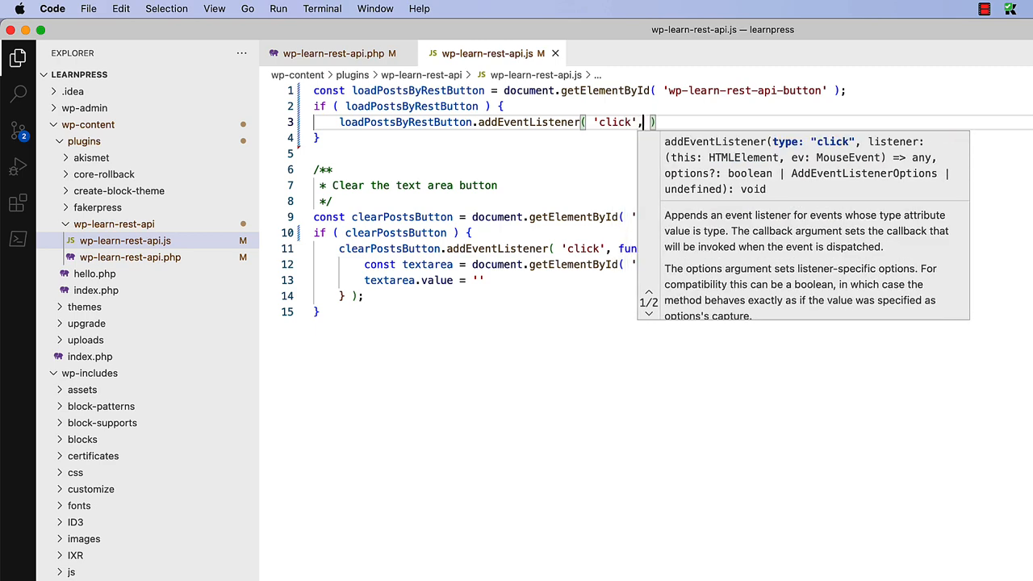
text(function())
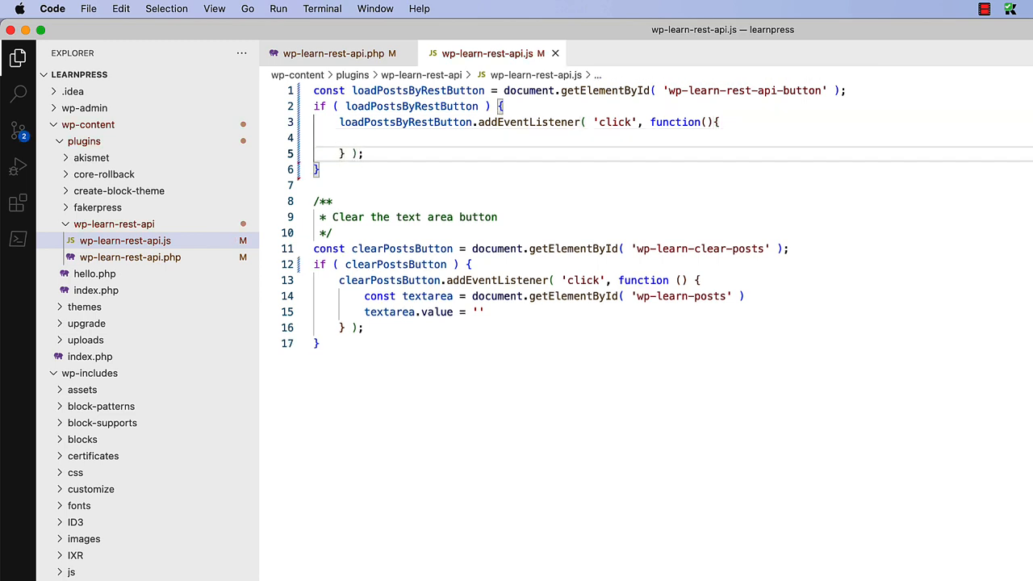
click(353, 153)
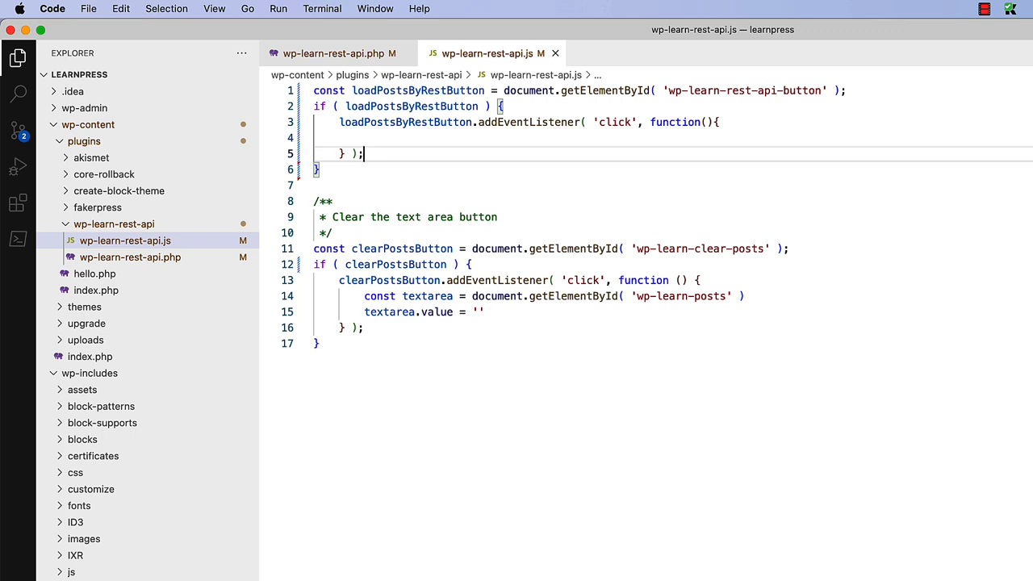
- Write 'const allPosts = new wp.api.collections.Posts();' inside the click handler
text(const allPost)
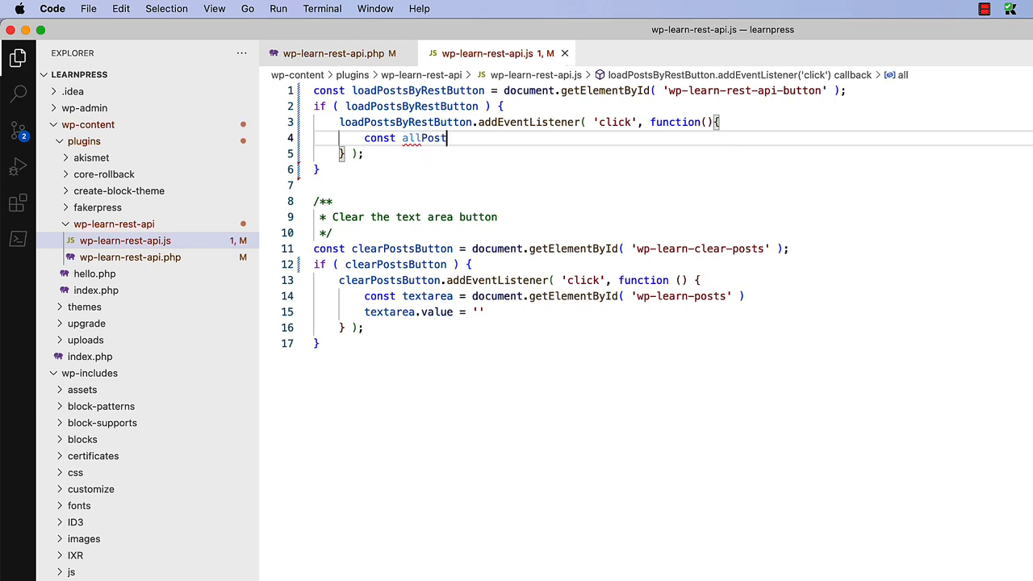
text(s = new)
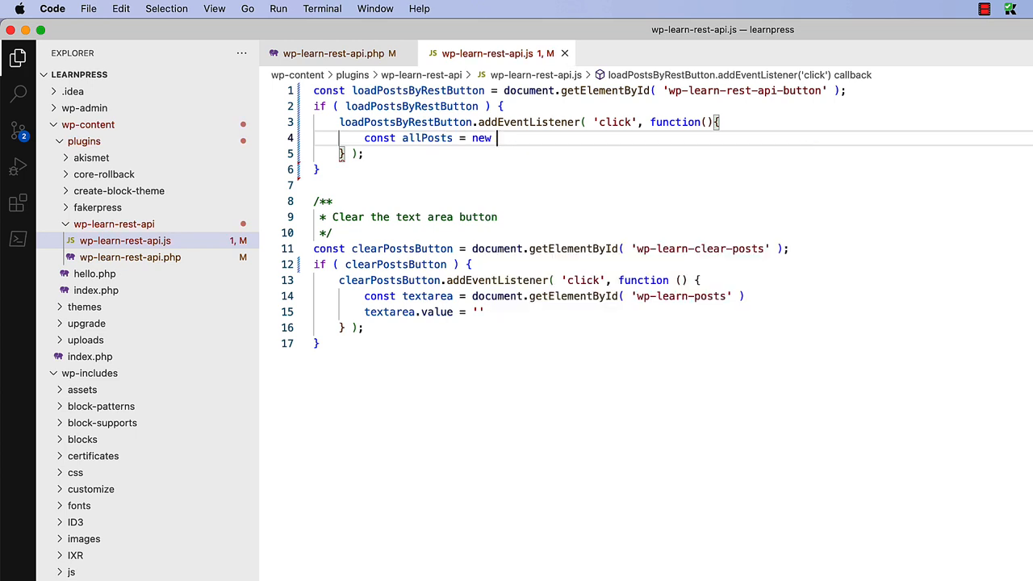
text(wp.)
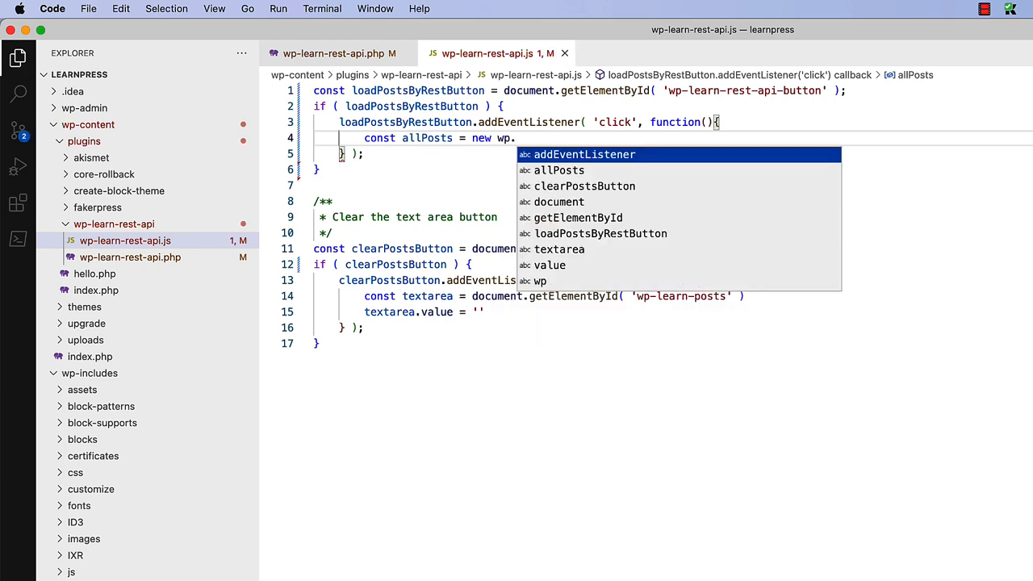
text(api.)
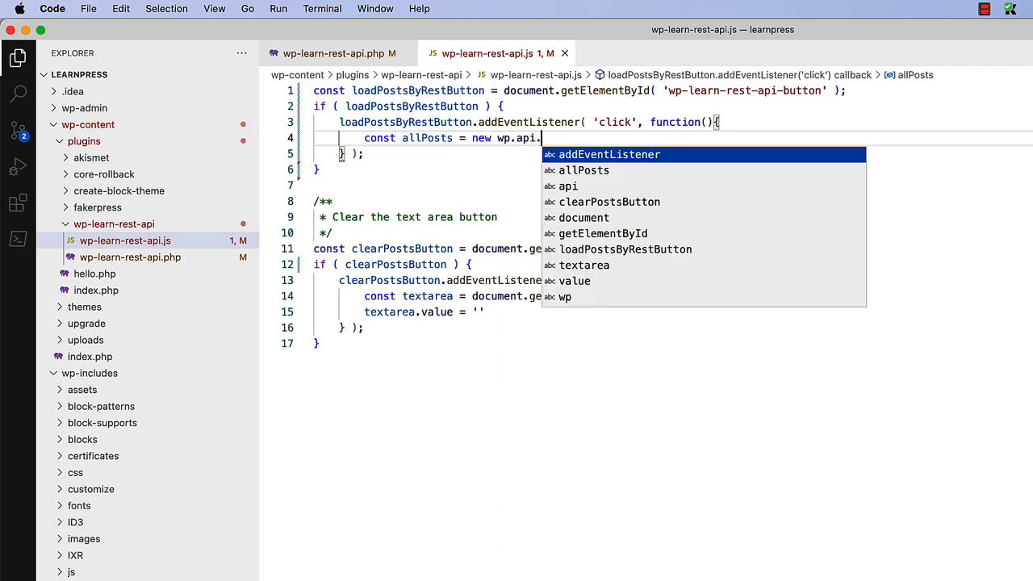
text(collection)
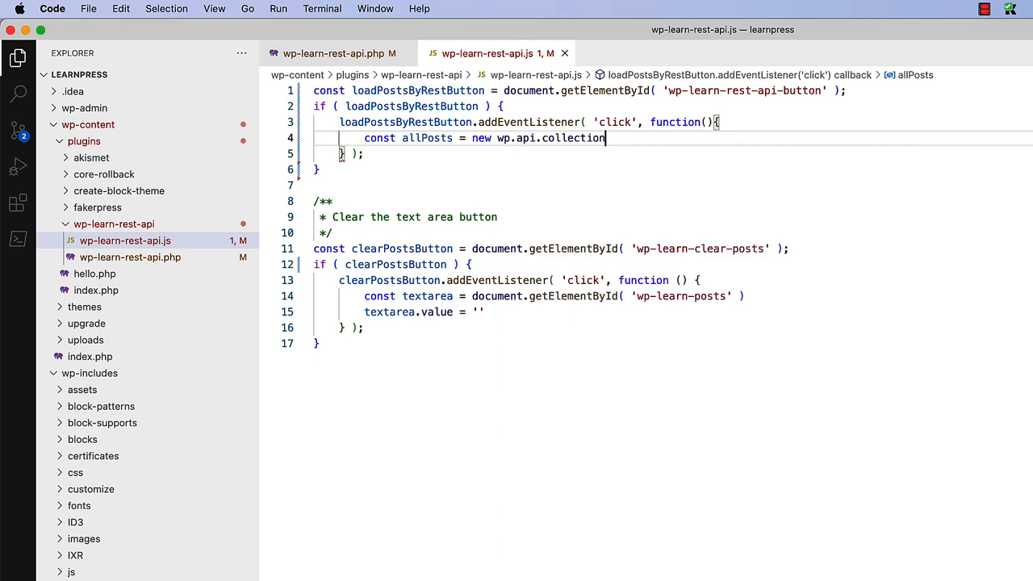
text(s.Posts())
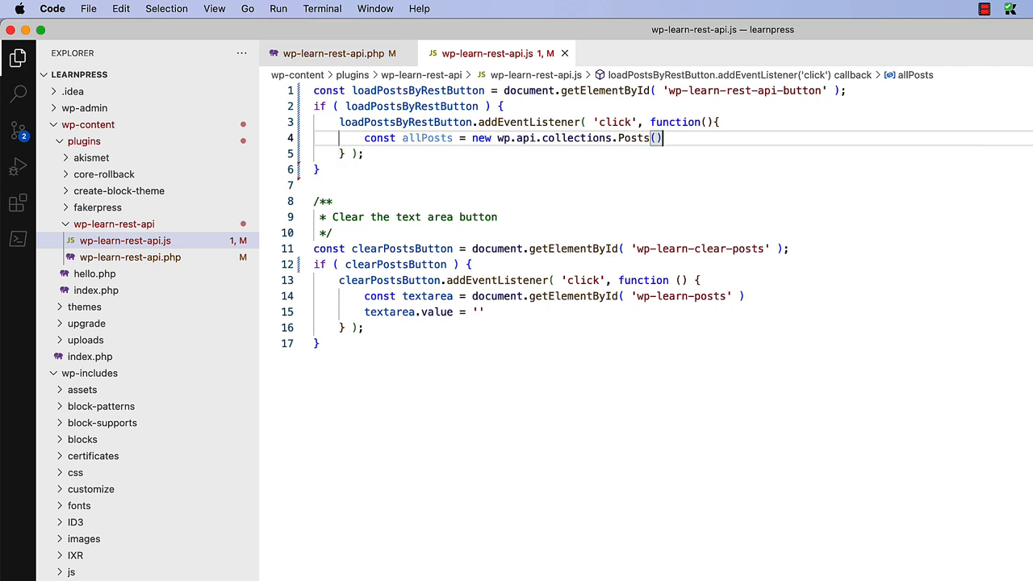
text(;)
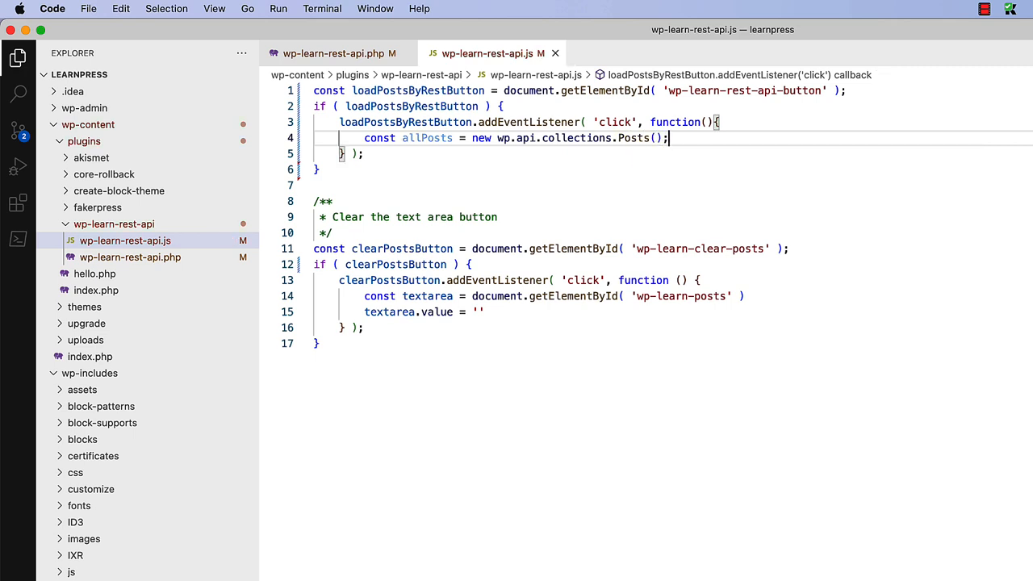
key(Enter)
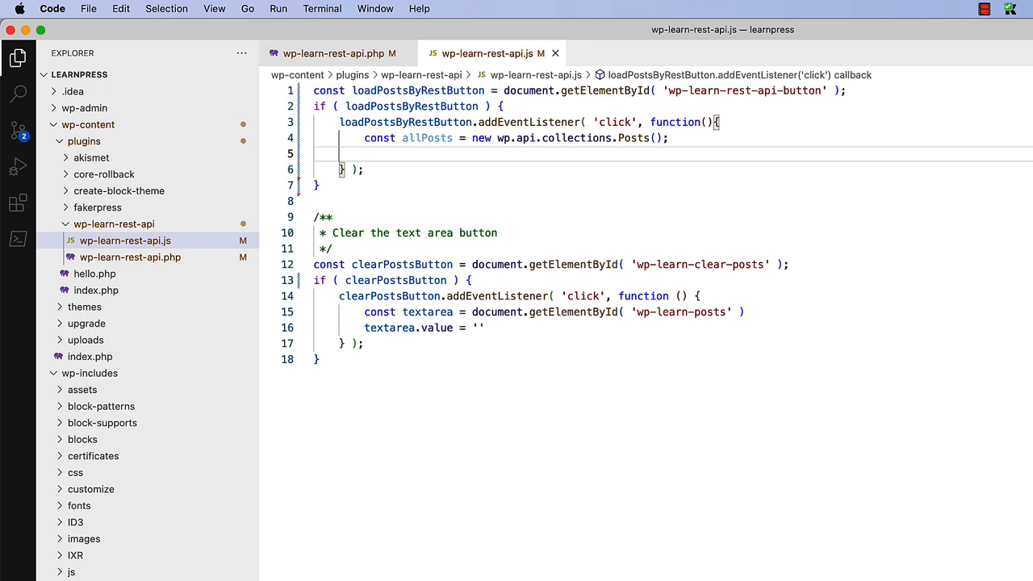
- Write 'allPosts.fetch().done( function( posts ){ } )' with posts as the callback parameter
text(allPosts.fetch()
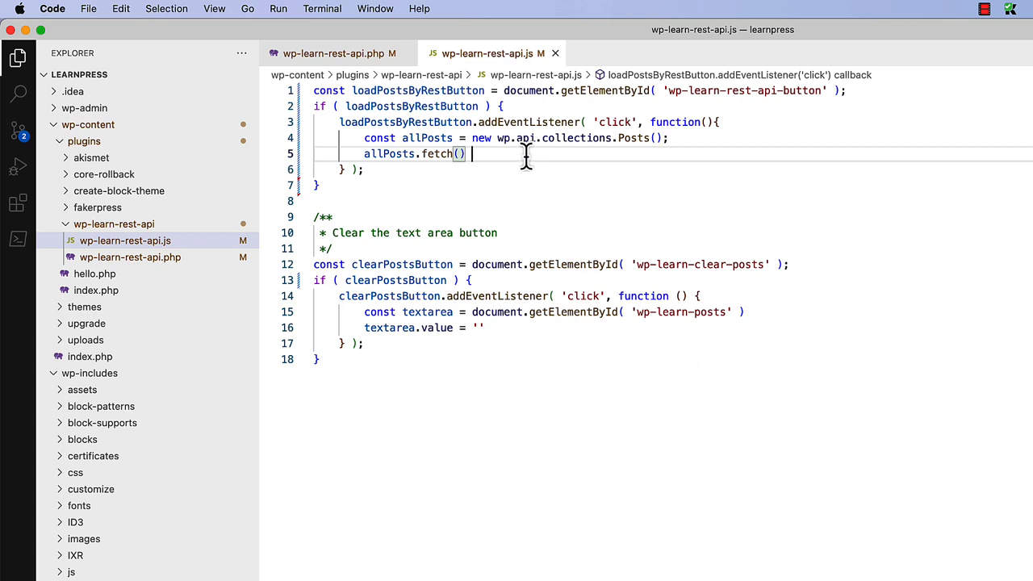
text(.done()
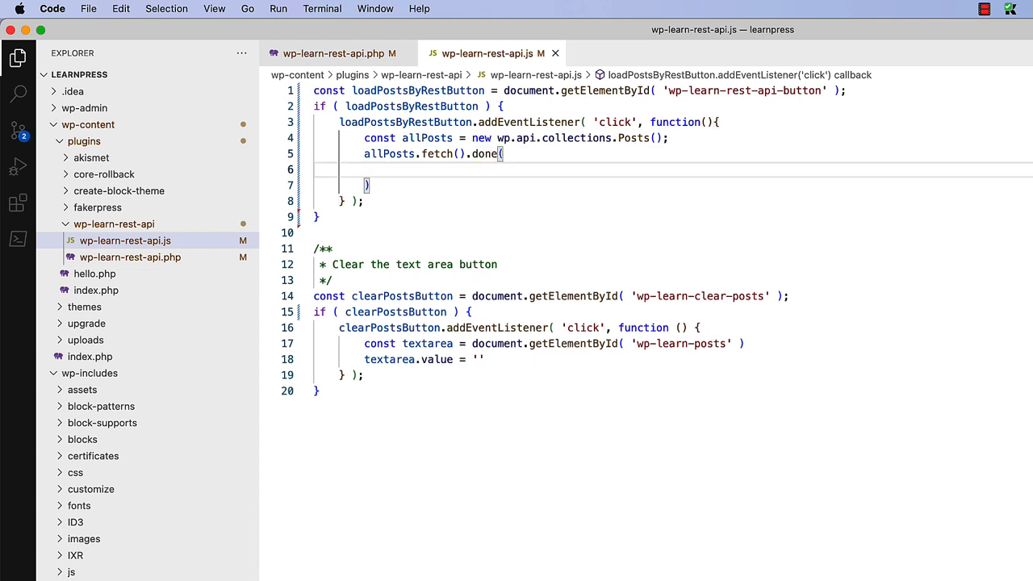
text(function())
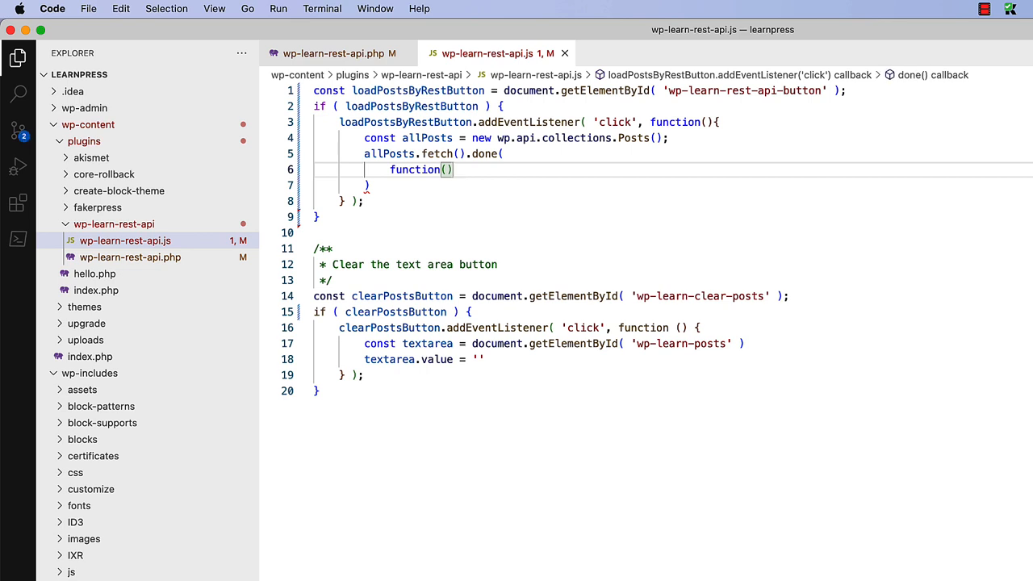
text({)
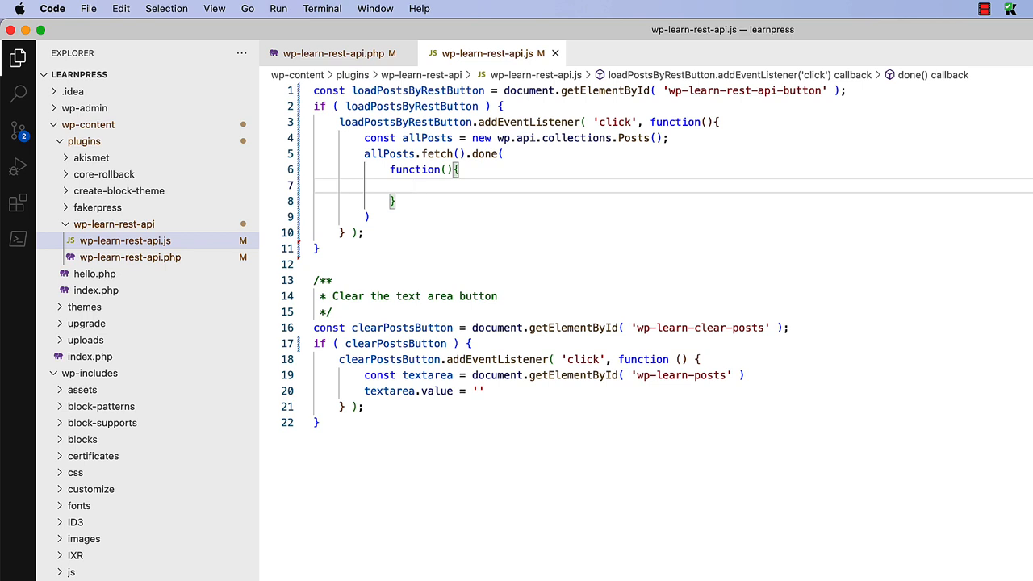
click(447, 169)
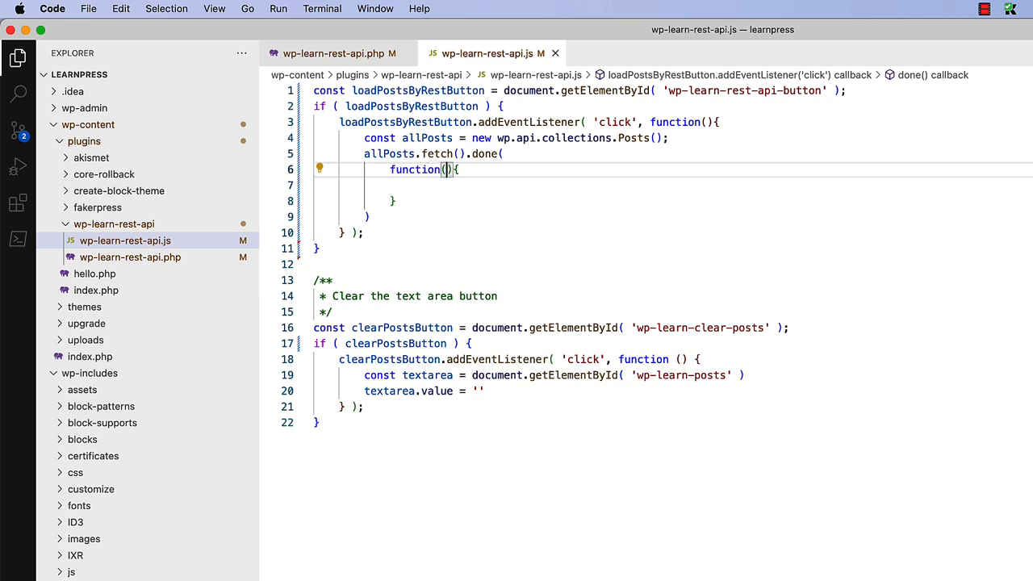
text(posts)
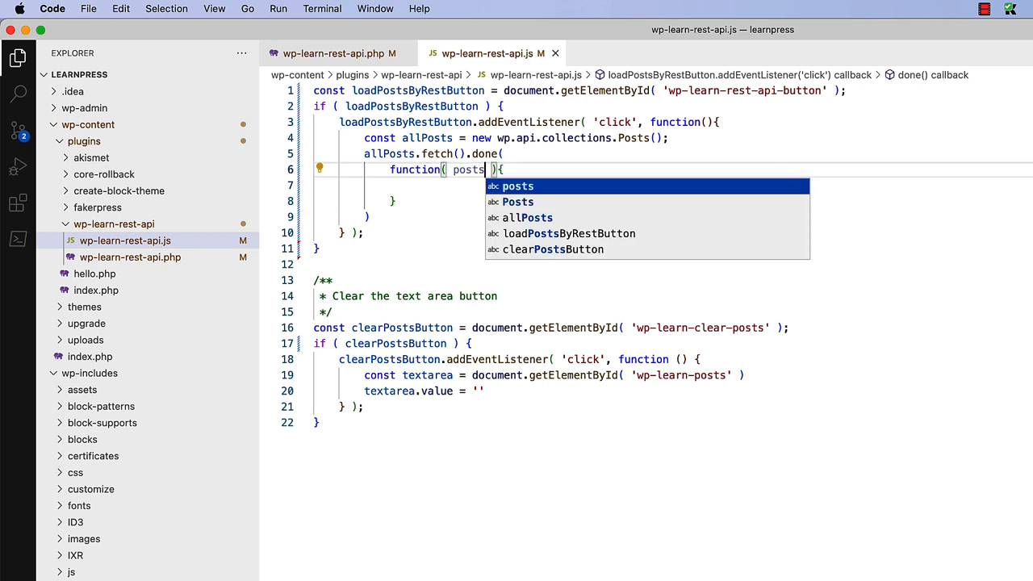
key(Escape)
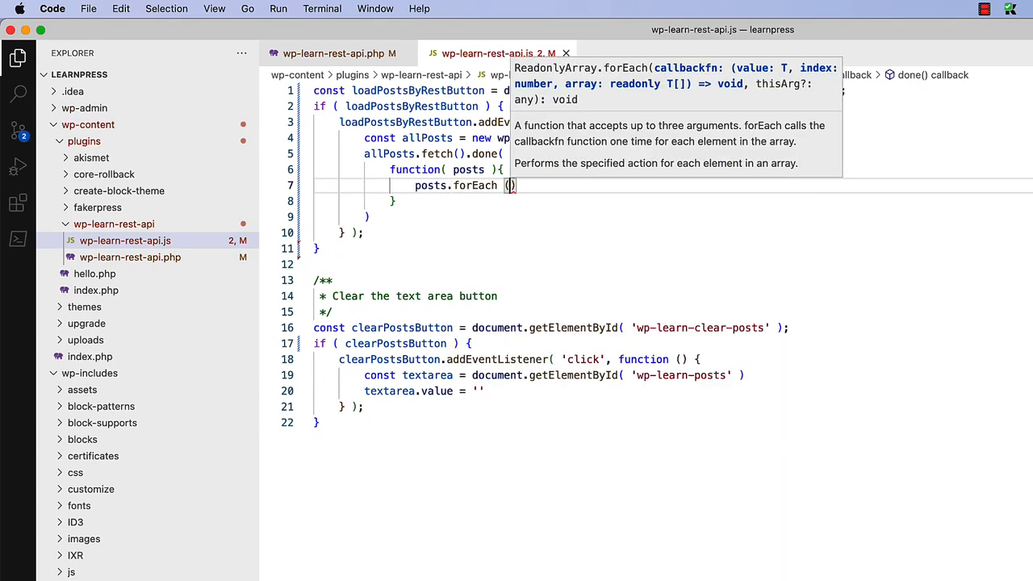
- Write 'posts.forEach( function( post ){ } )' inside the done callback with a post parameter
text(function)
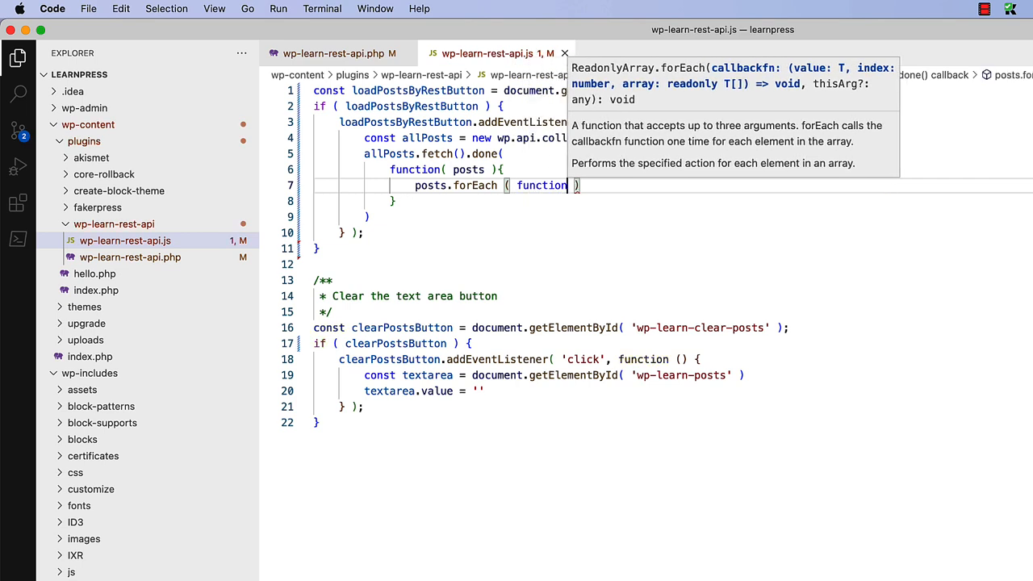
text(())
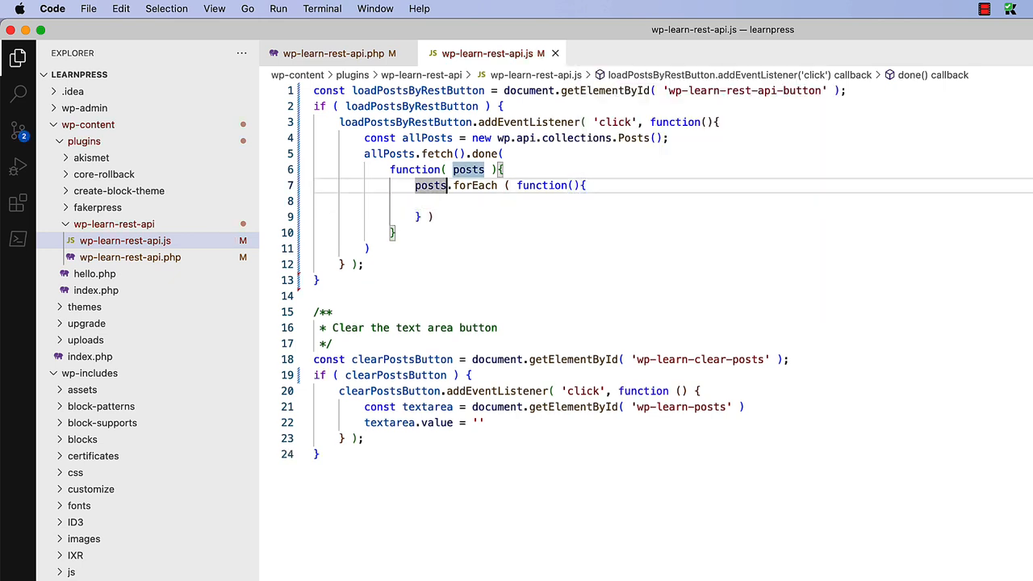
click(575, 184)
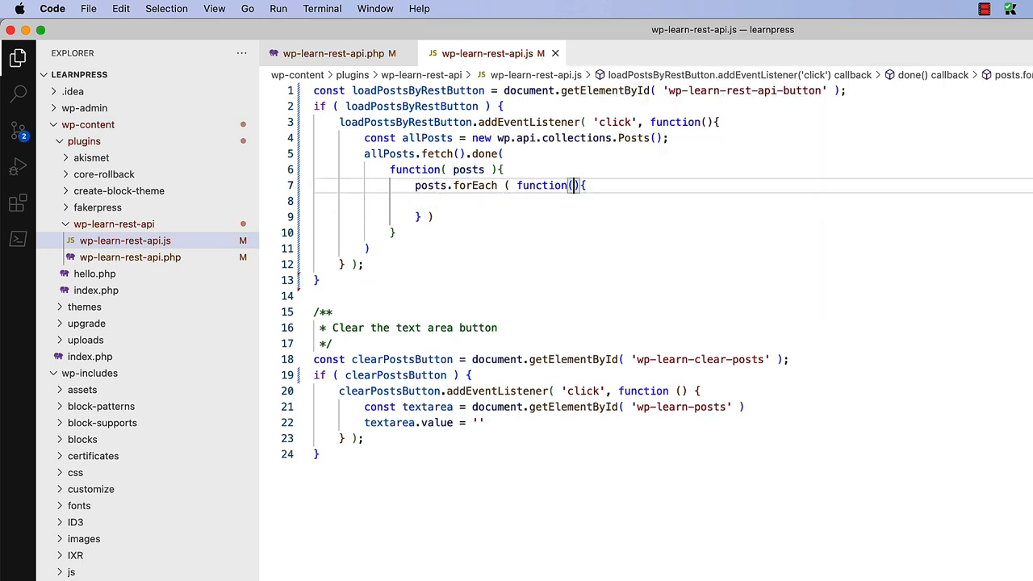
text(post)
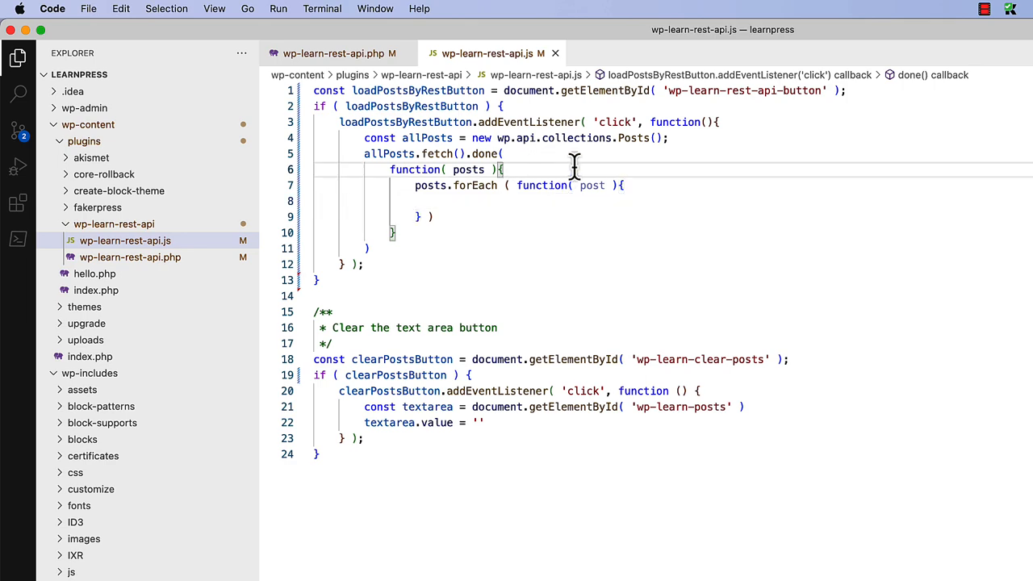
- Write 'const textarea = document.getElementById( 'wp-learn-posts' );' using the id from the PHP file
text(const textarea)
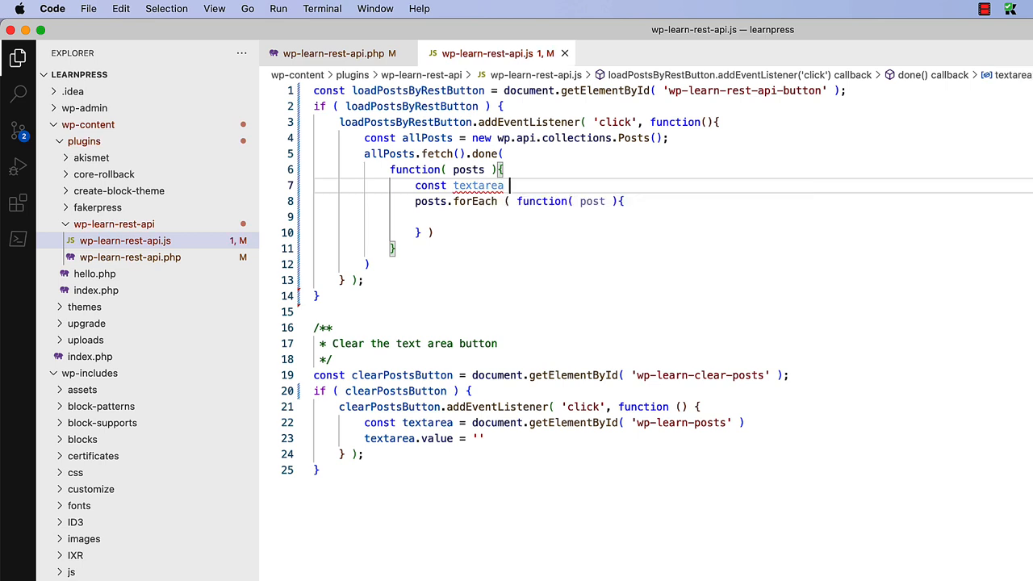
text(document.getElementById(')
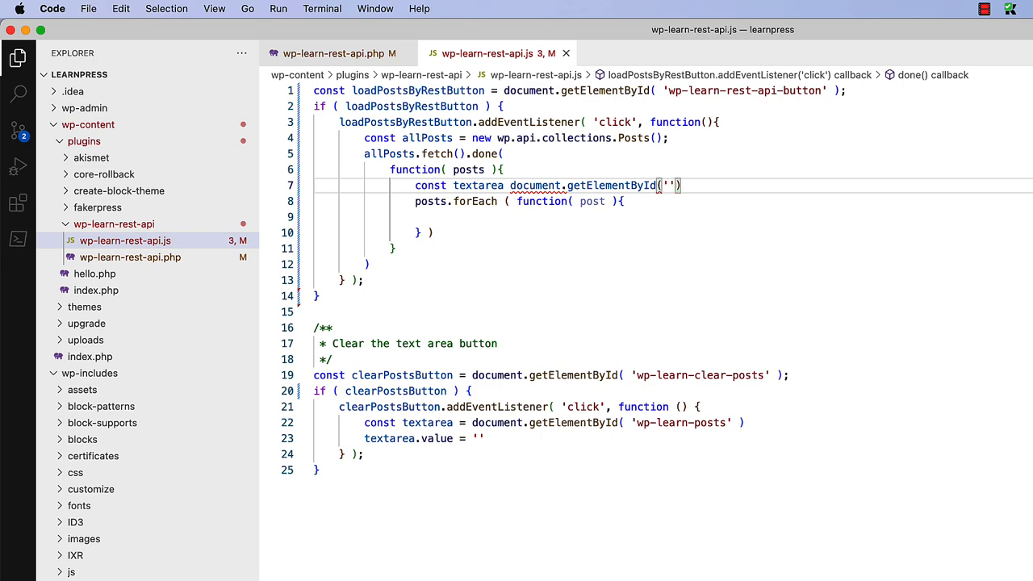
click(333, 53)
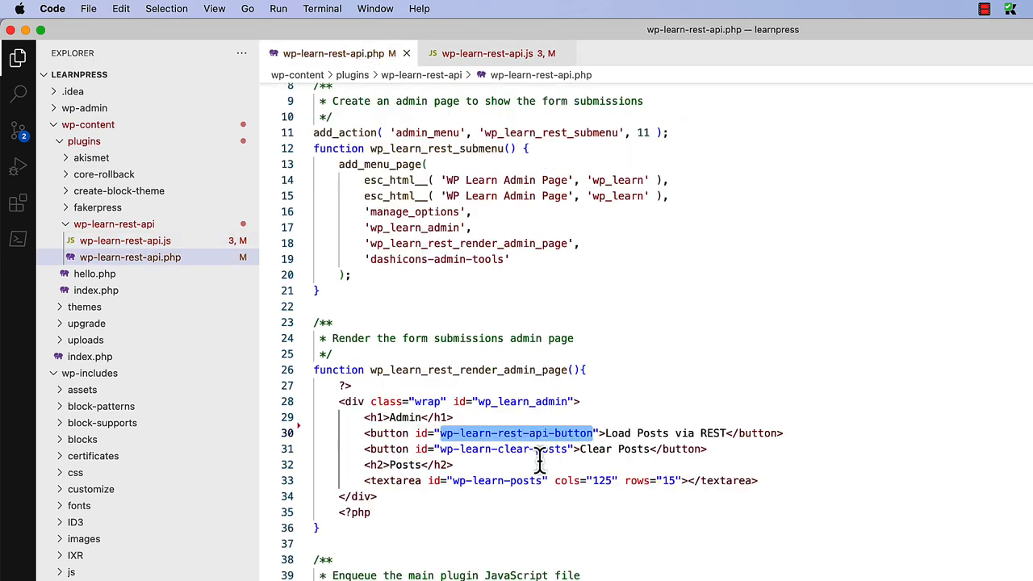
double_click(497, 481)
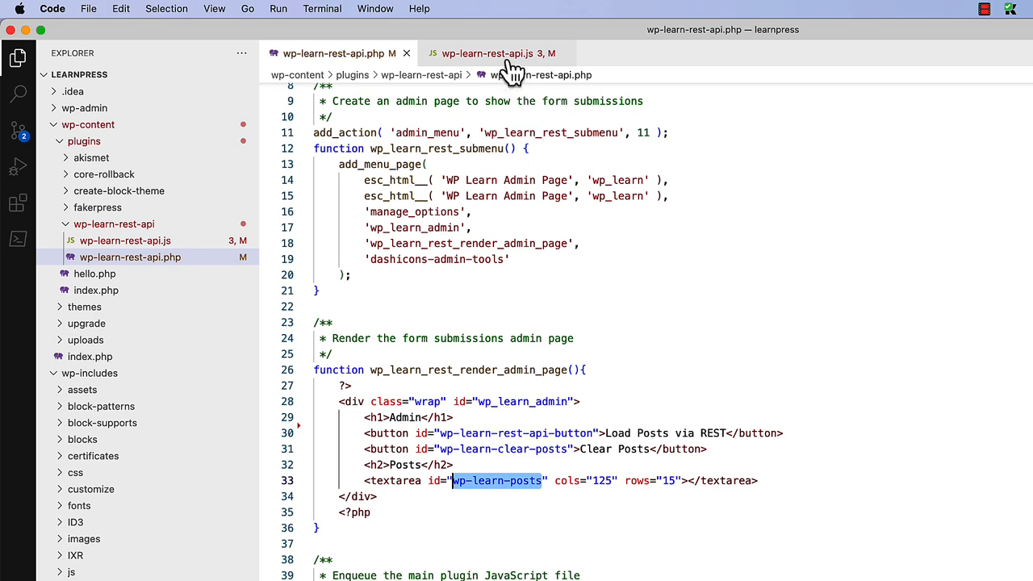
click(487, 53)
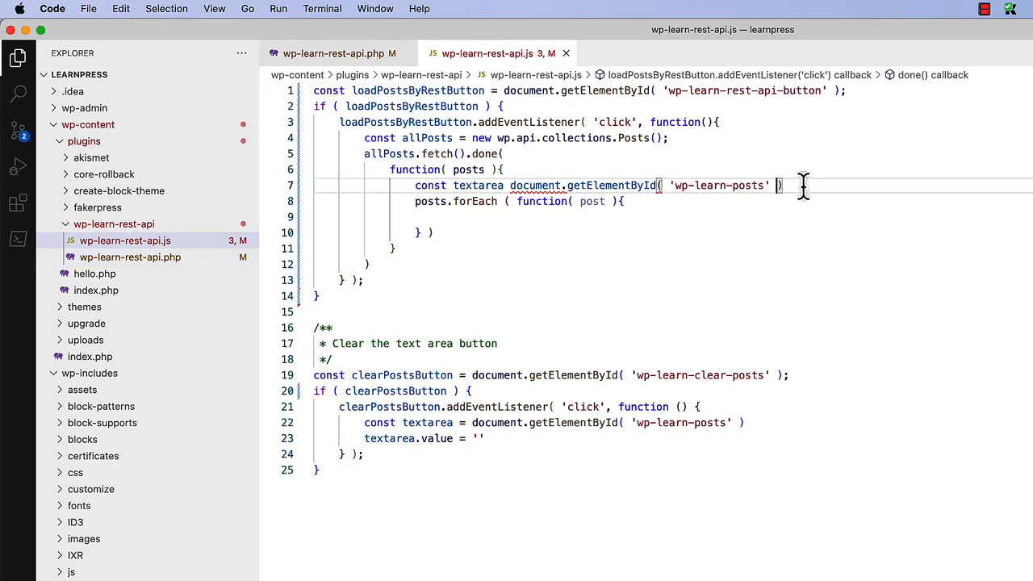
click(757, 184)
text(;)
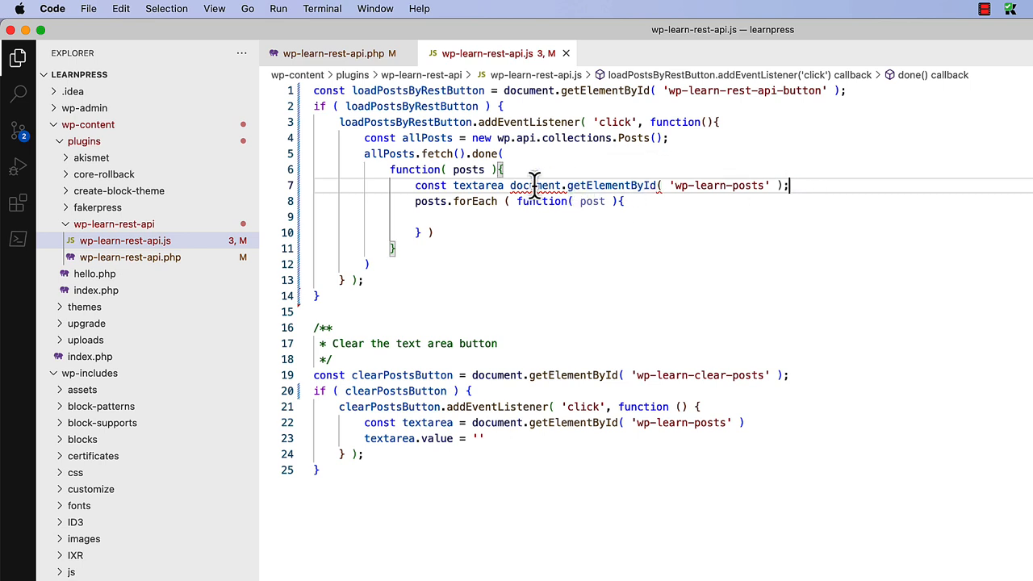
mouse_move(476, 184)
text( =)
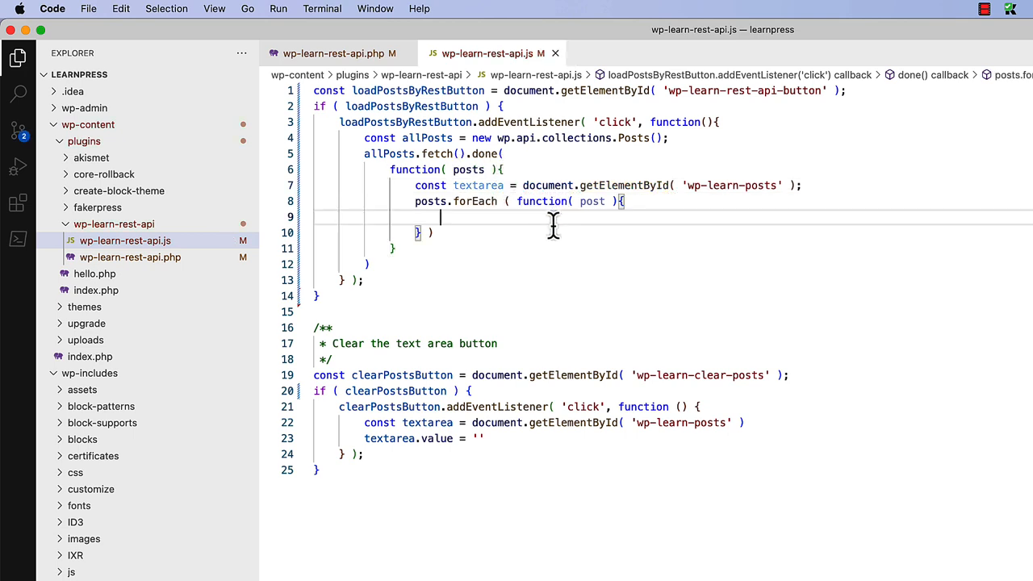
- Write 'textarea.value += post.title.rendered + '\n';' inside the forEach callback
text(textarea.value +)
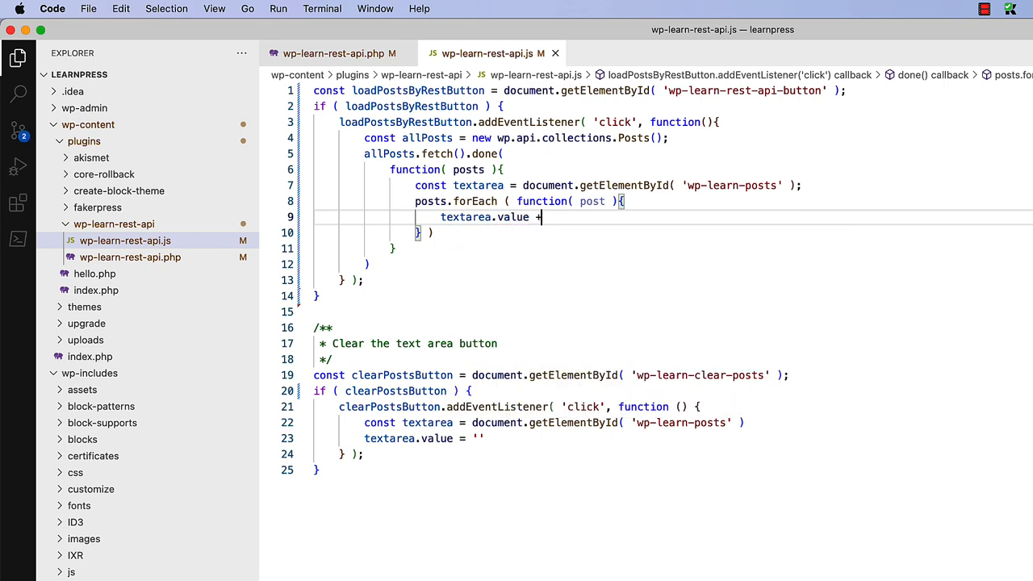
text(= post.title.rendered)
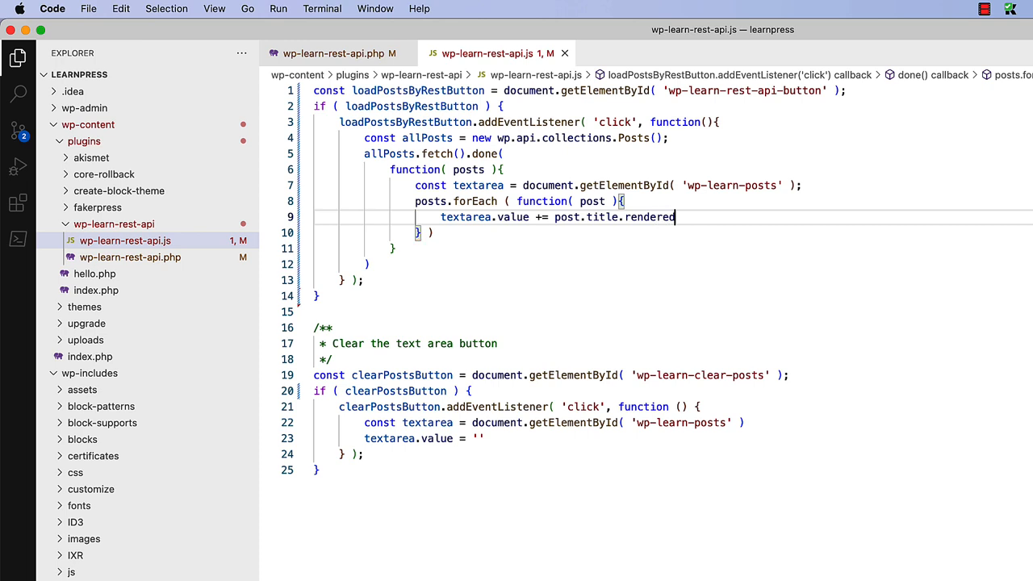
text(+)
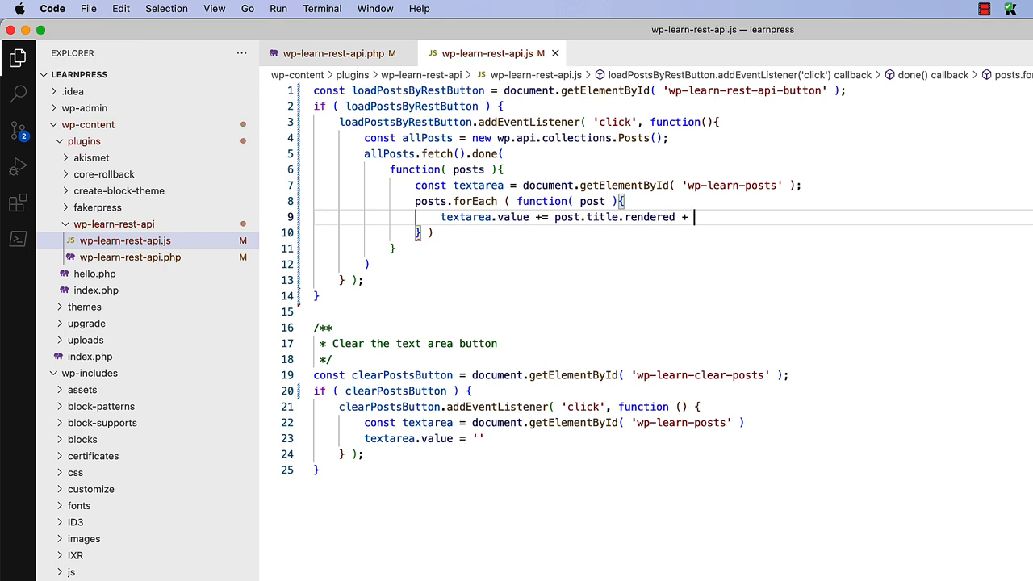
text('')
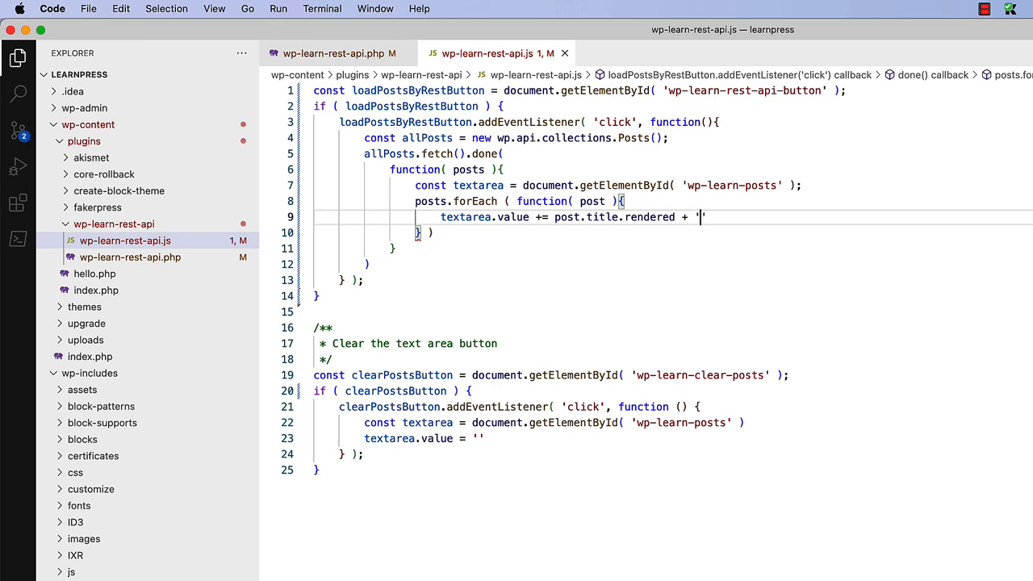
text(\n)
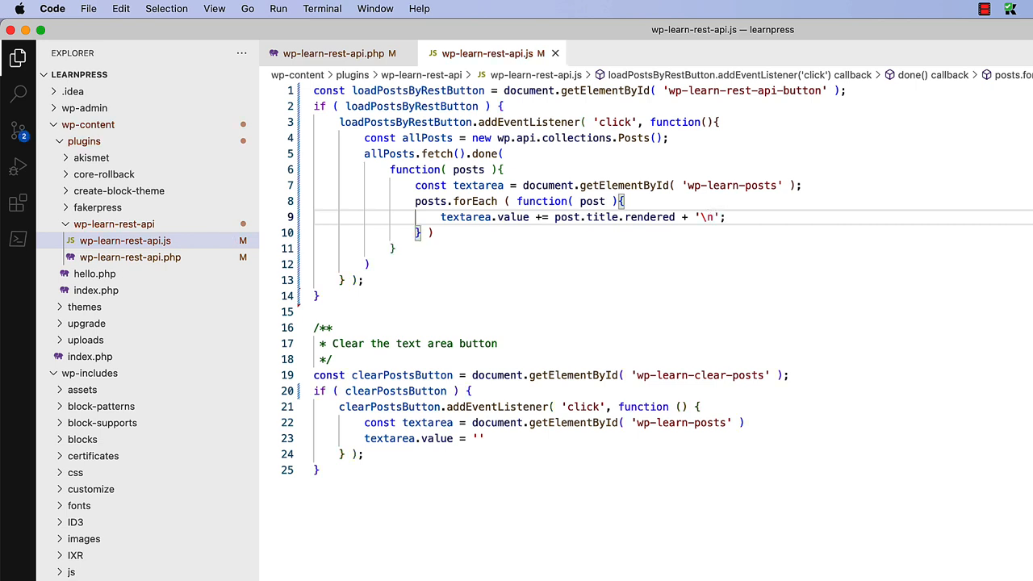
mouse_move(664, 334)
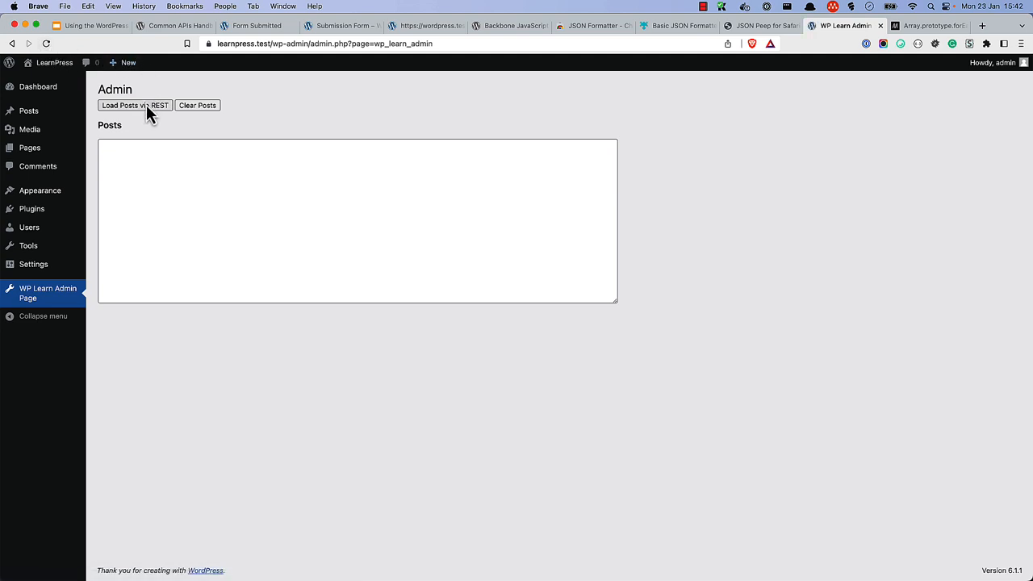
- Load the post titles into the admin page's Posts box, then switch to the REST API Handbook tab
click(134, 105)
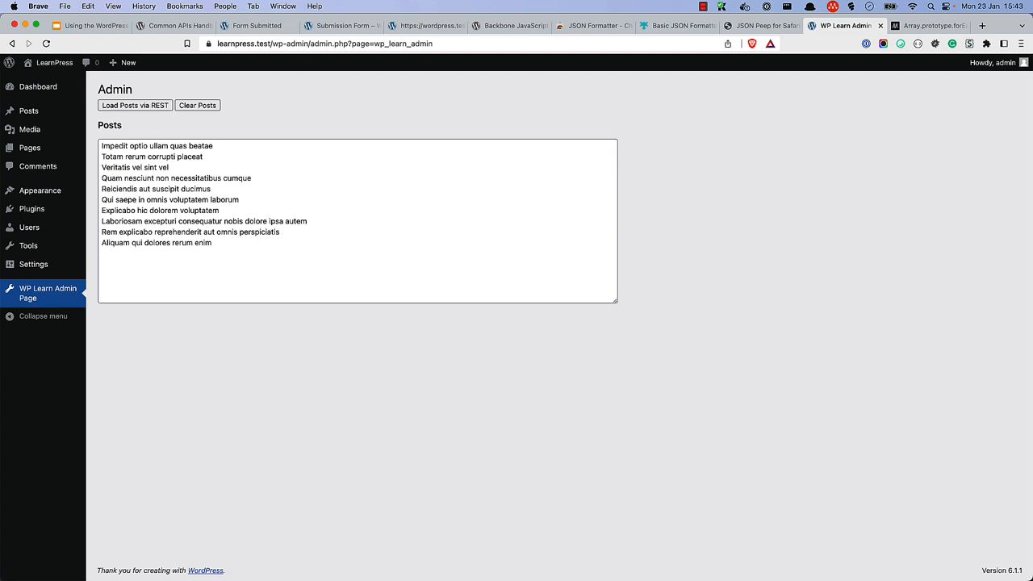
click(509, 26)
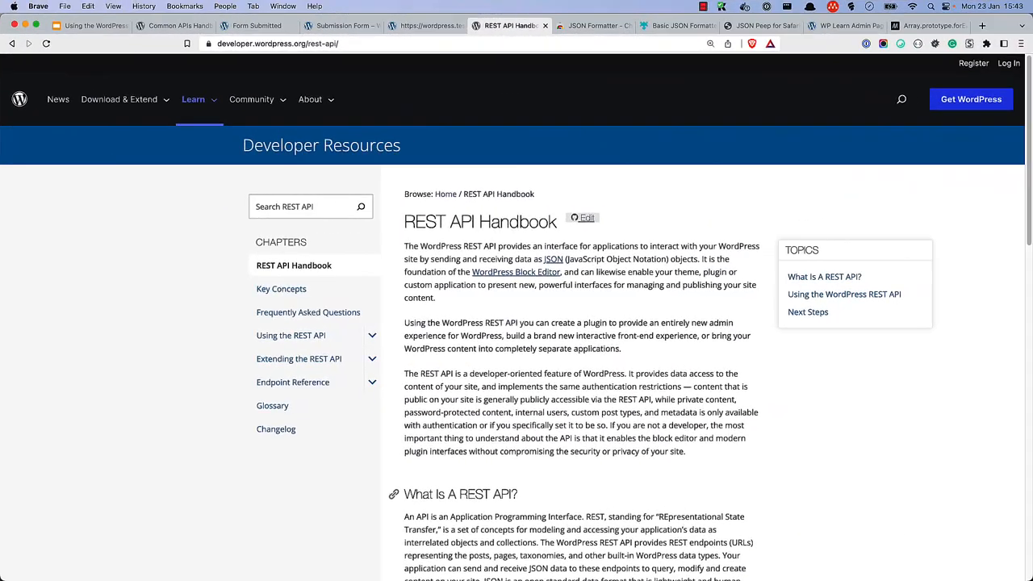